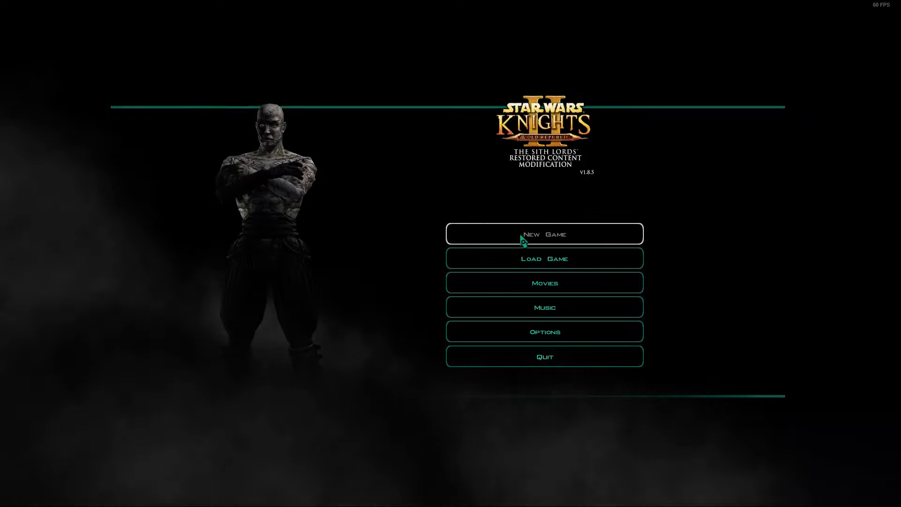
- Begin a new game and, after browsing the class portraits, choose Male Jedi Consular
click(543, 234)
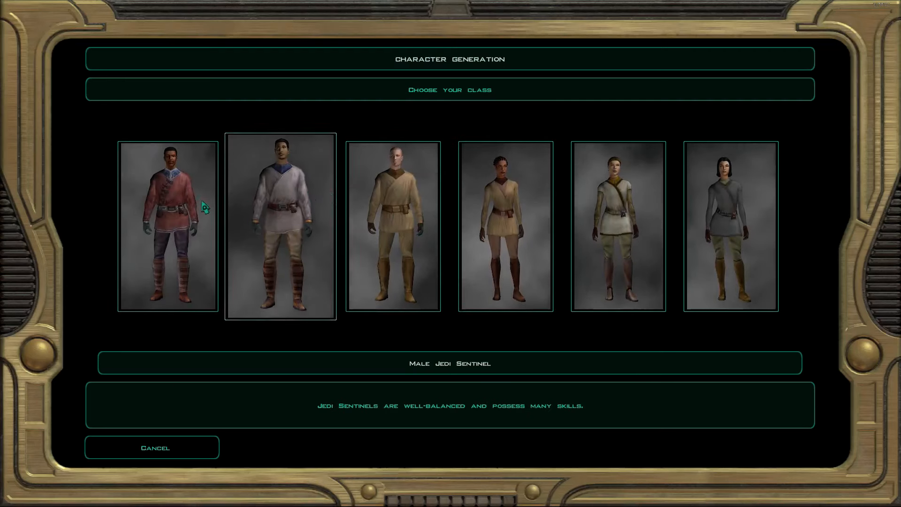
click(168, 226)
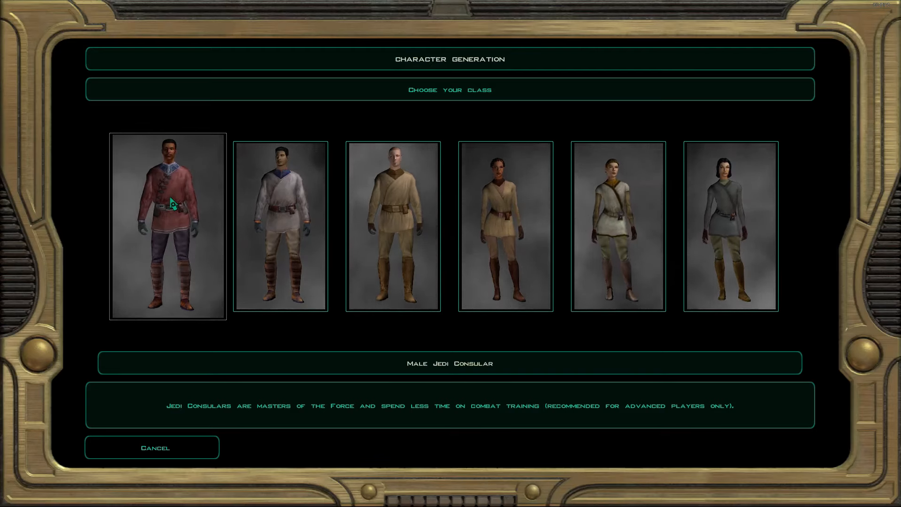
click(281, 225)
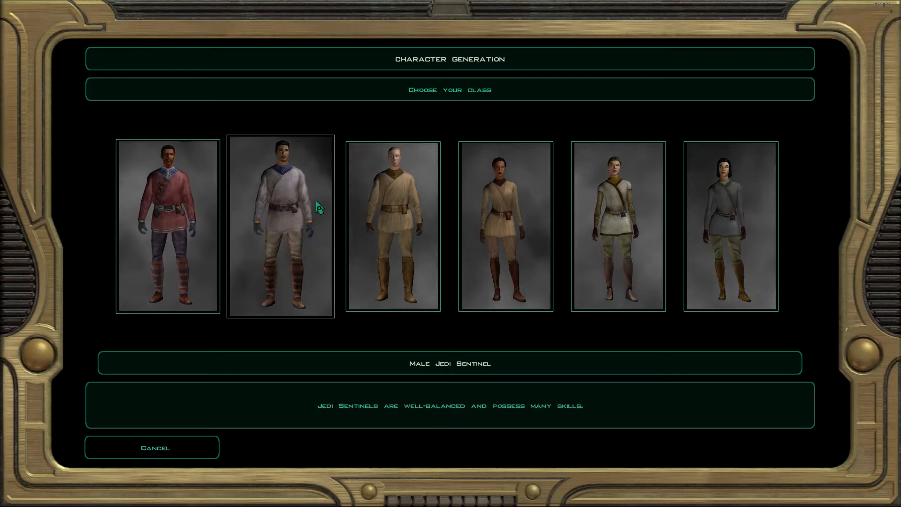
click(394, 226)
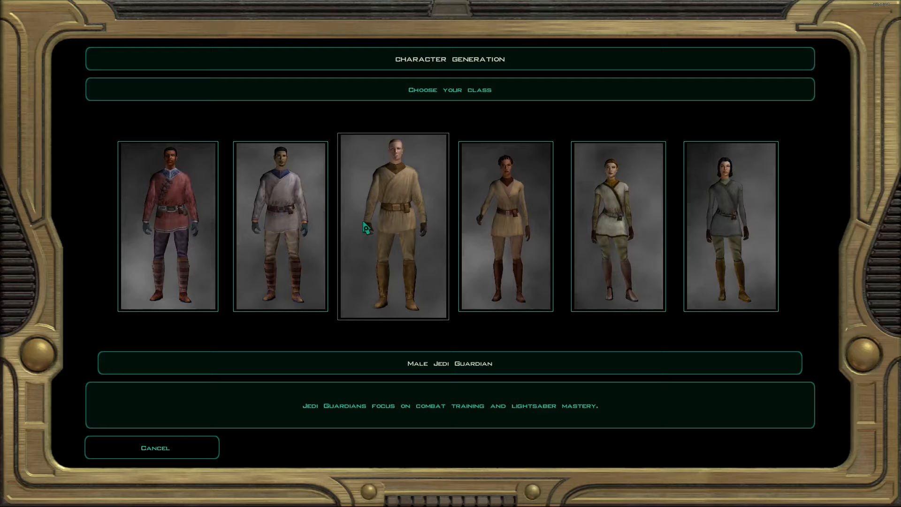
click(618, 226)
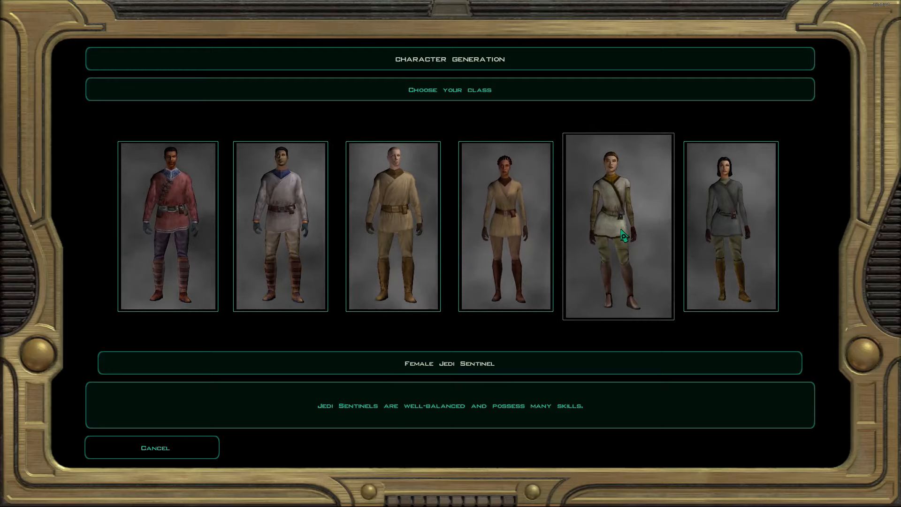
click(168, 225)
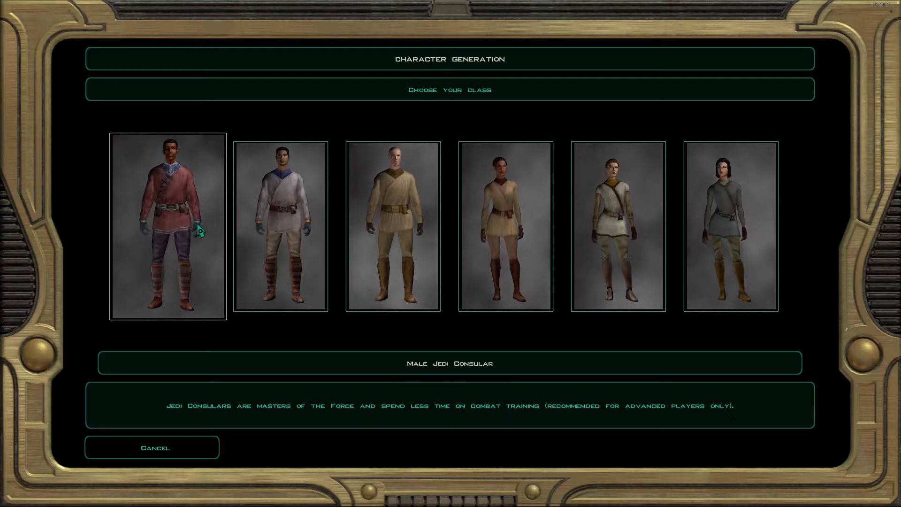
click(167, 226)
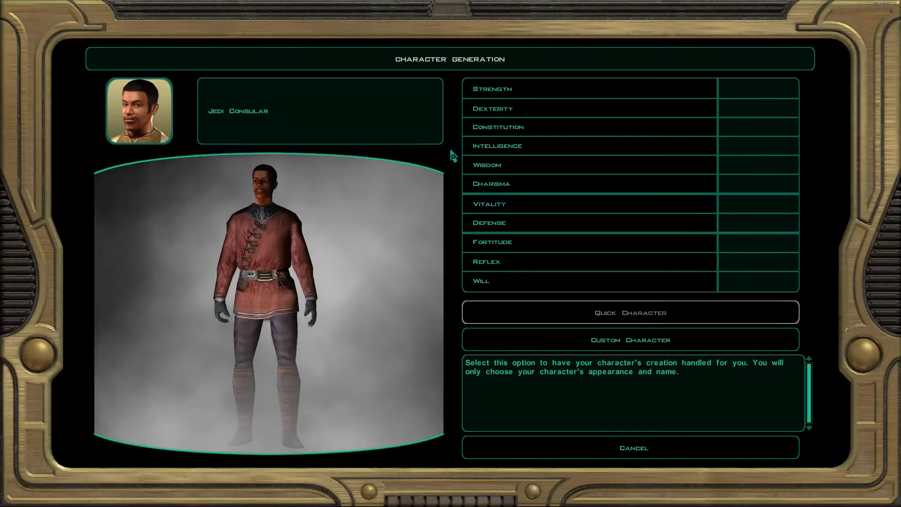
- Choose a fully custom character and start browsing the face portraits
click(630, 339)
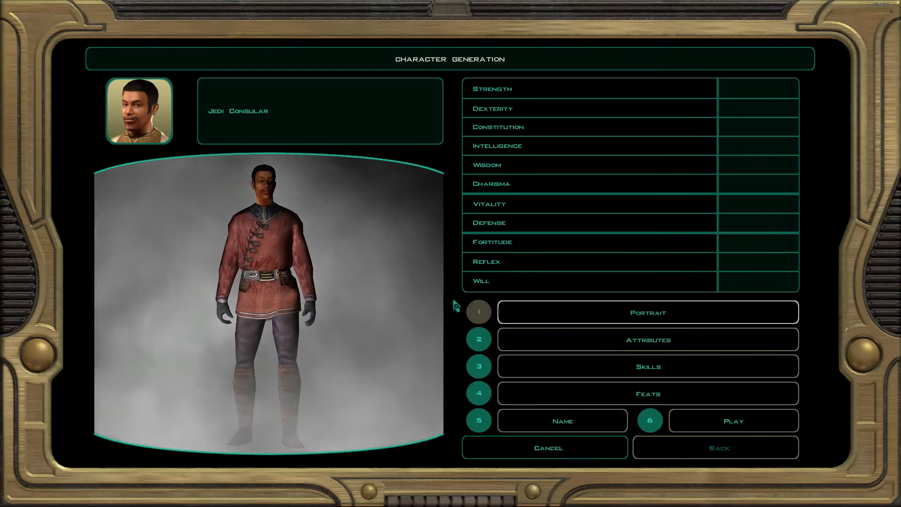
click(647, 312)
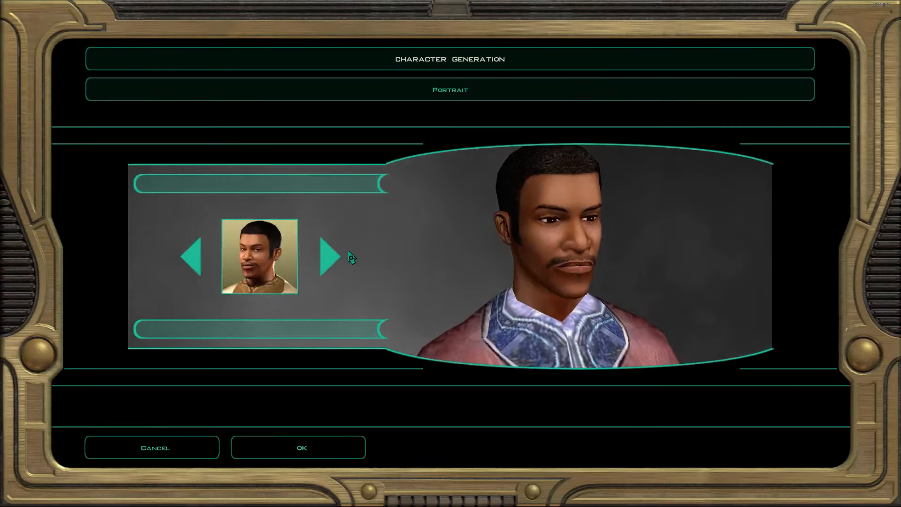
click(329, 256)
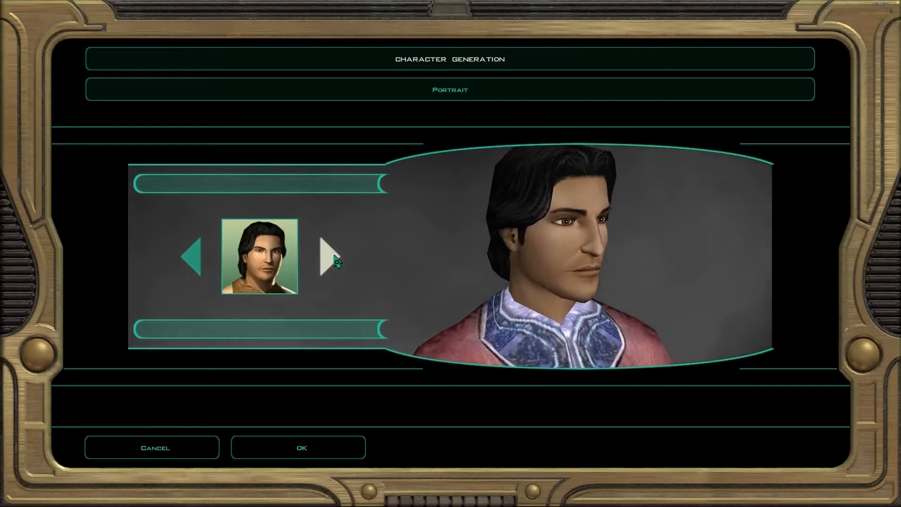
click(329, 257)
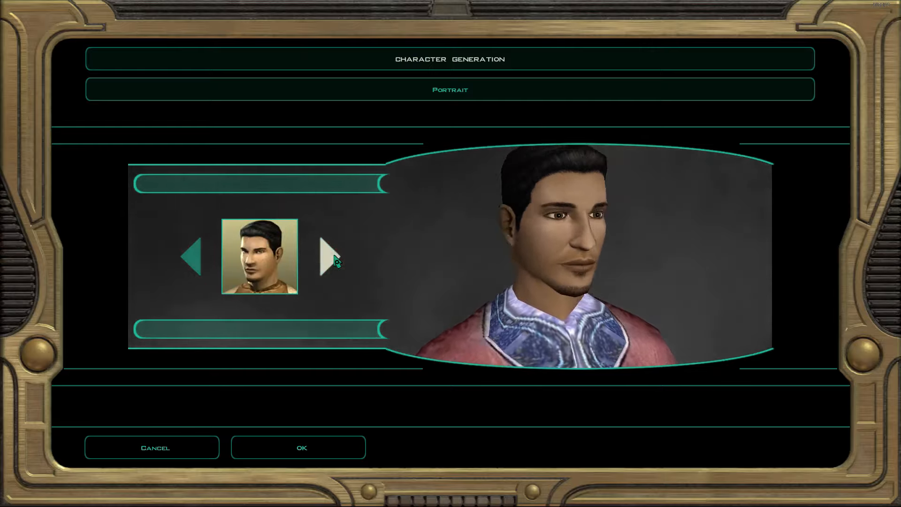
click(330, 256)
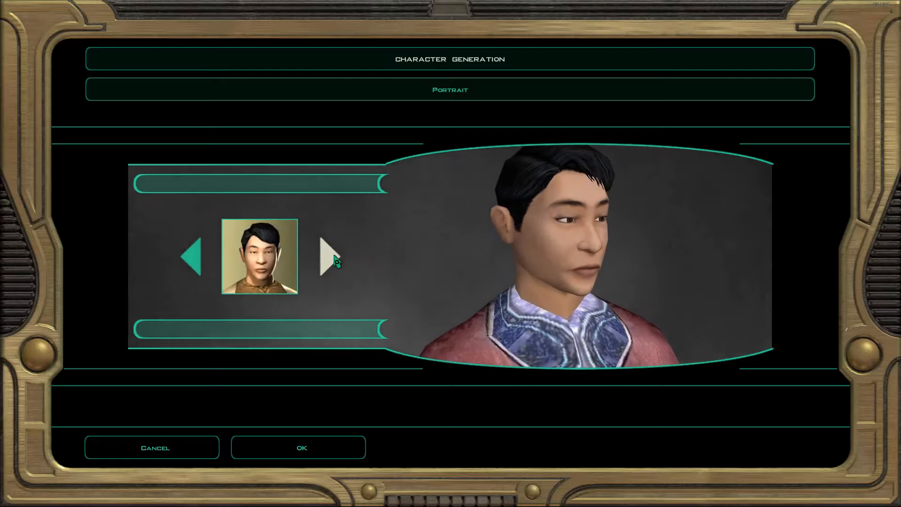
click(328, 257)
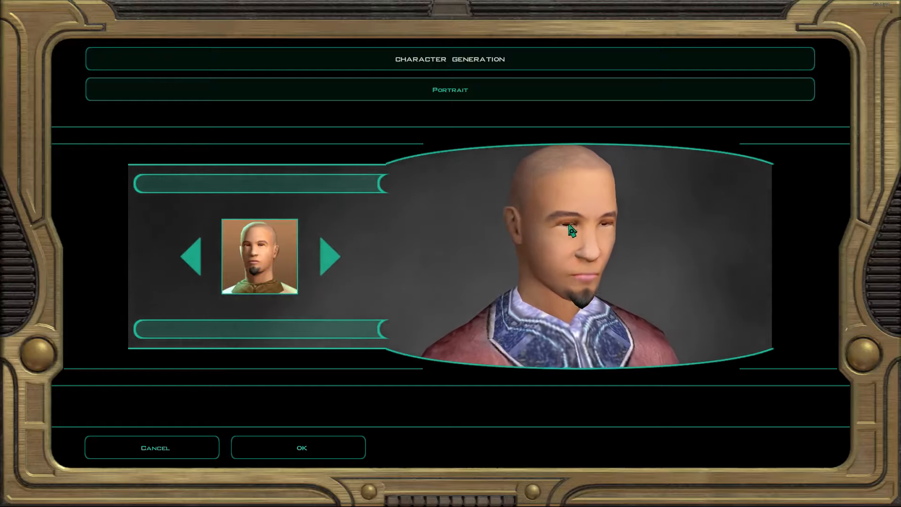
click(330, 257)
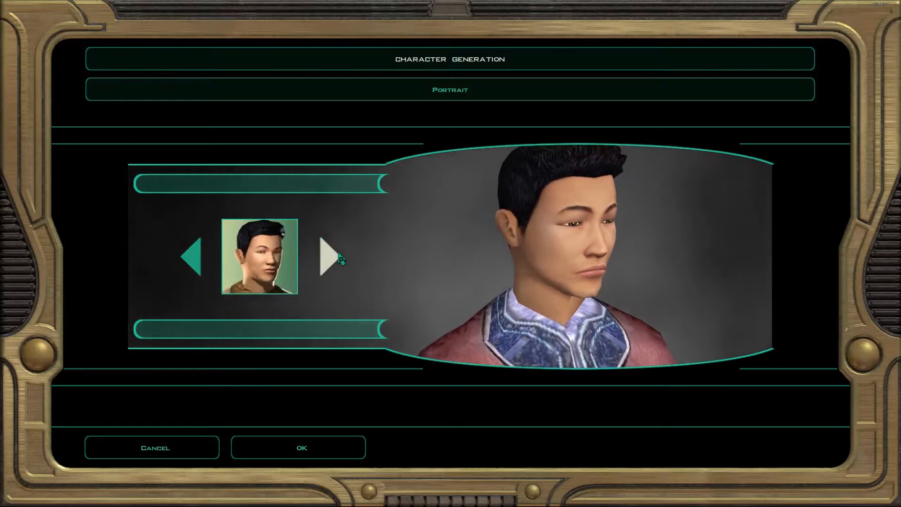
- Settle on the short-haired man with the scarred face and confirm the portrait
click(325, 255)
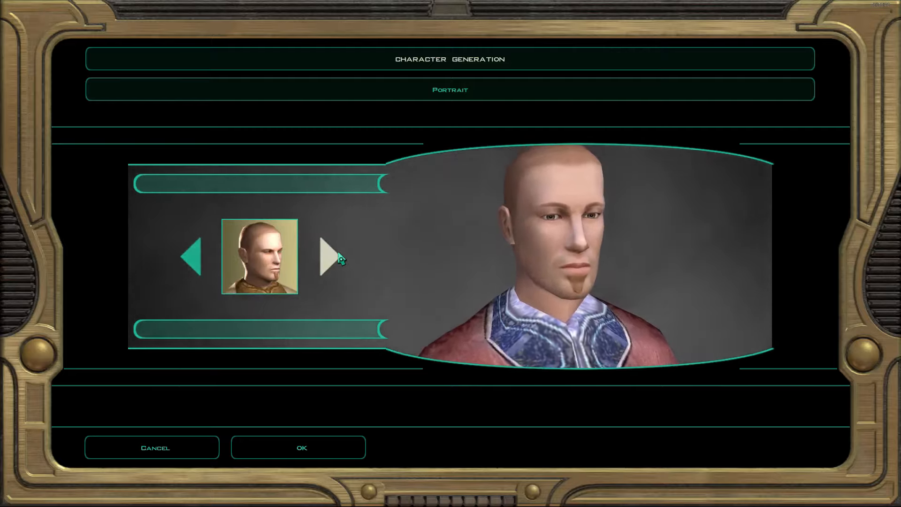
click(325, 257)
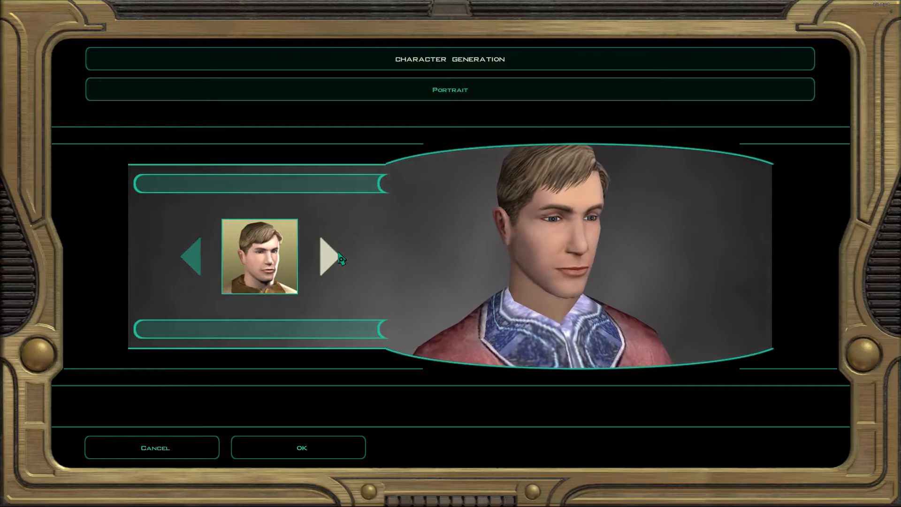
click(326, 257)
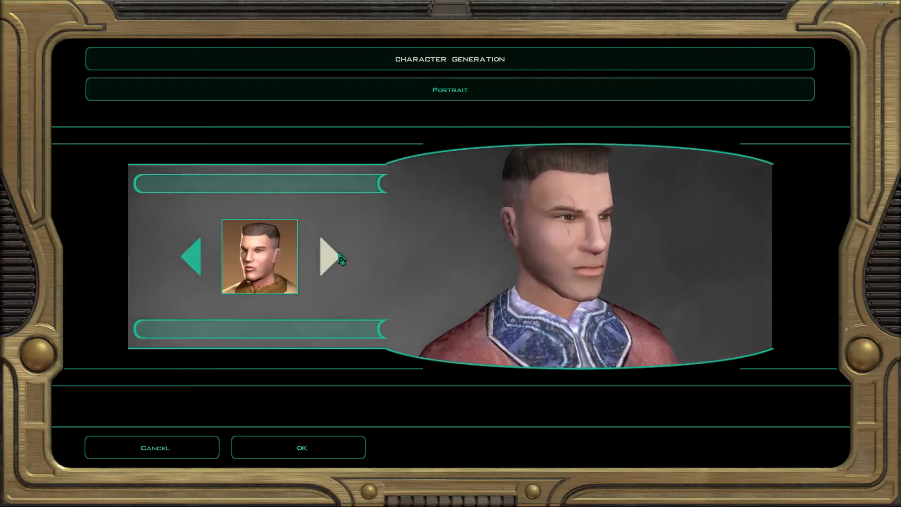
click(325, 256)
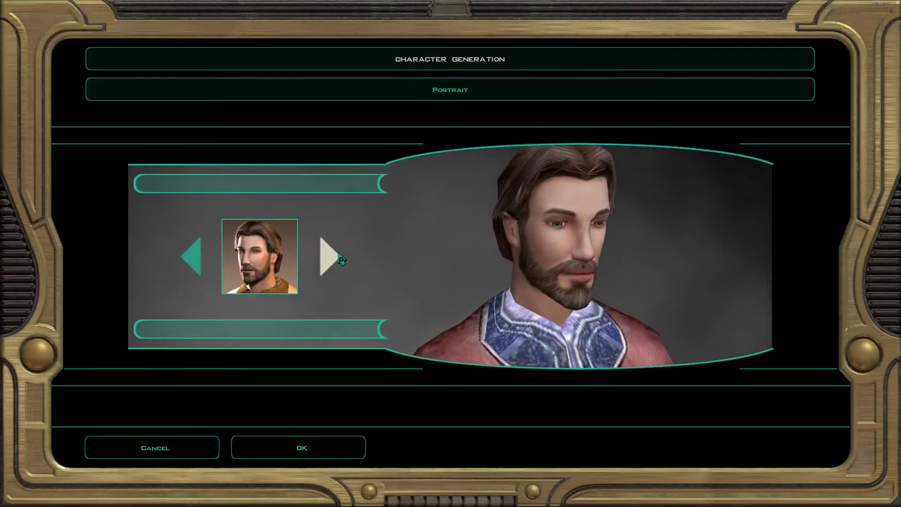
click(327, 257)
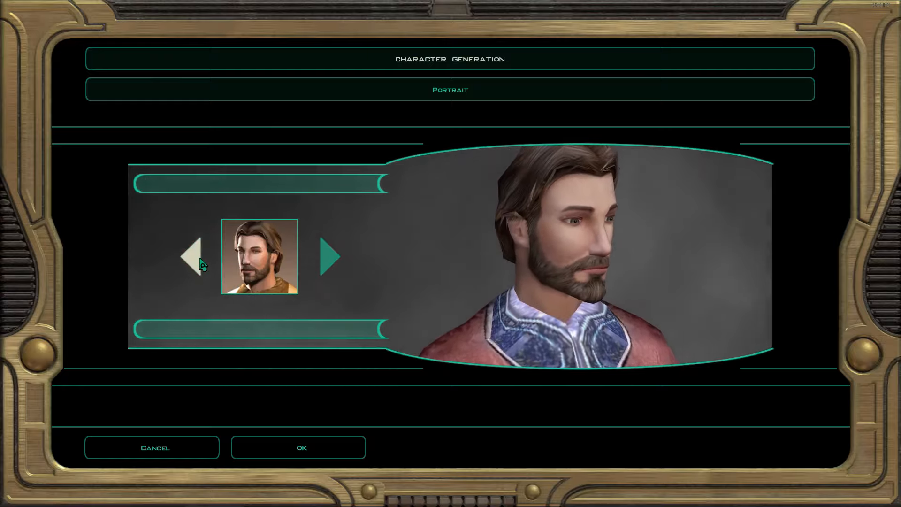
click(192, 256)
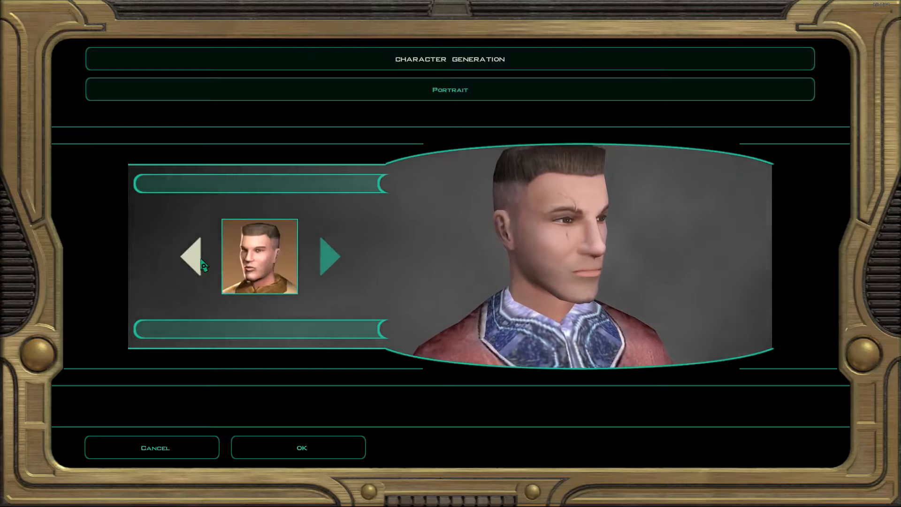
click(298, 448)
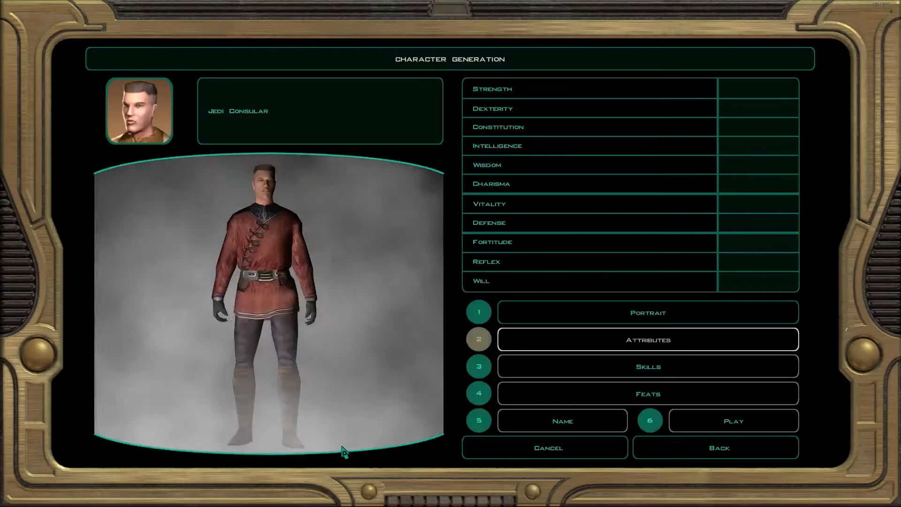
- Begin attribute allocation, initially pushing Wisdom to 18 and Charisma to 17
click(646, 339)
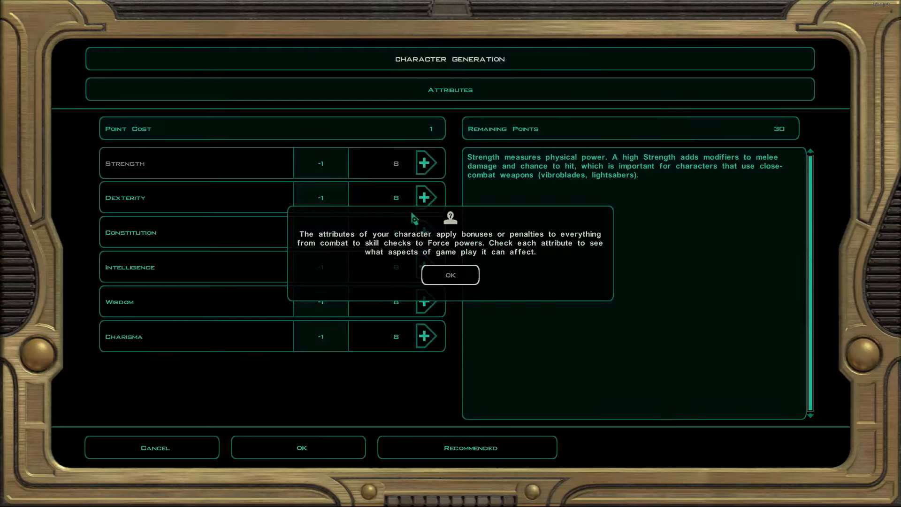
mouse_move(441, 255)
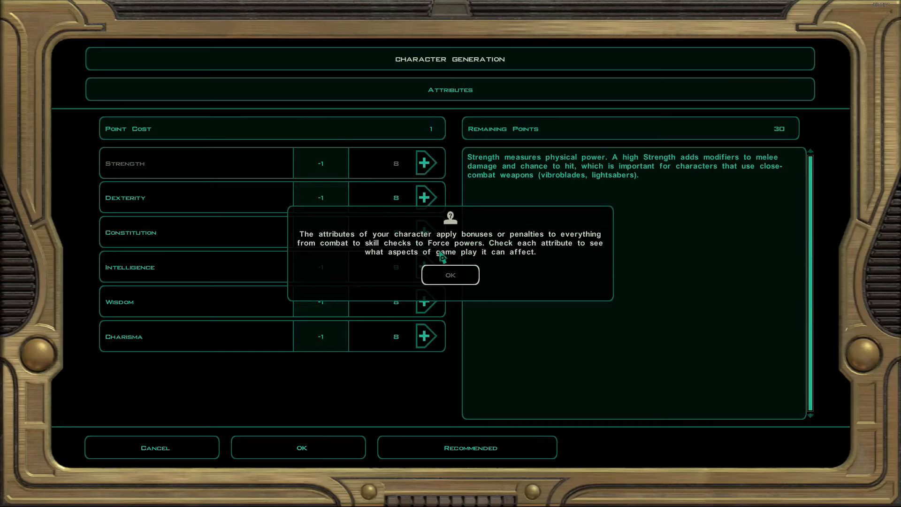
mouse_move(331, 268)
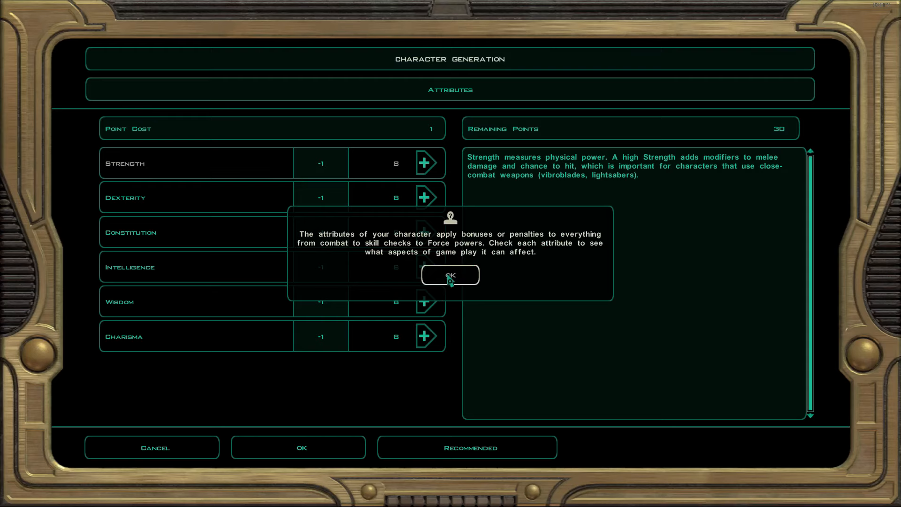
click(449, 275)
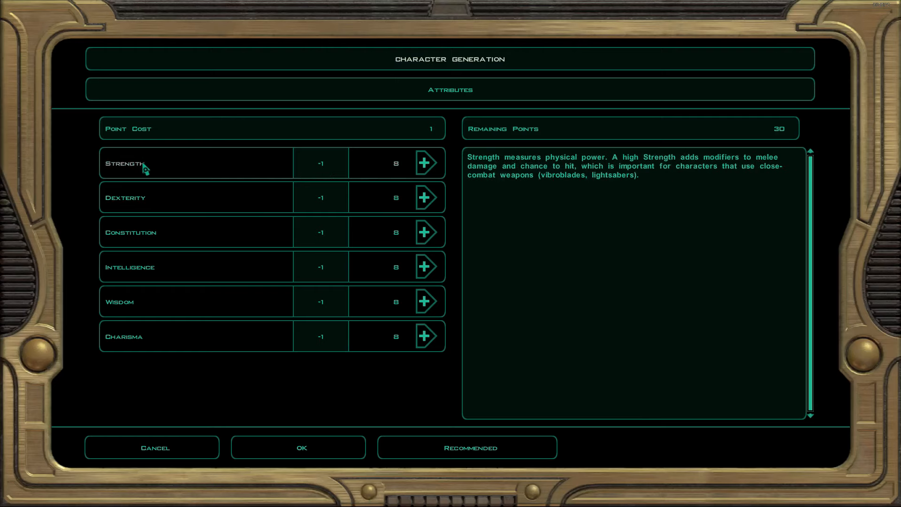
mouse_move(161, 207)
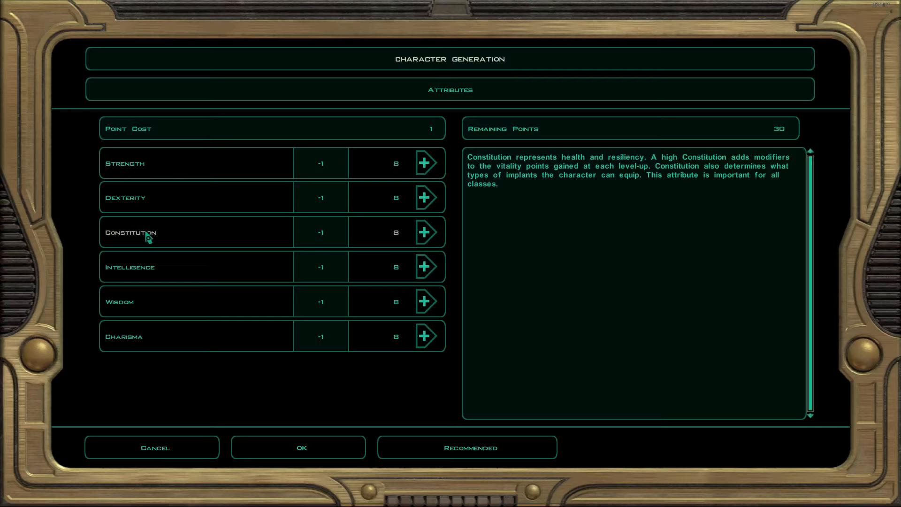
mouse_move(141, 267)
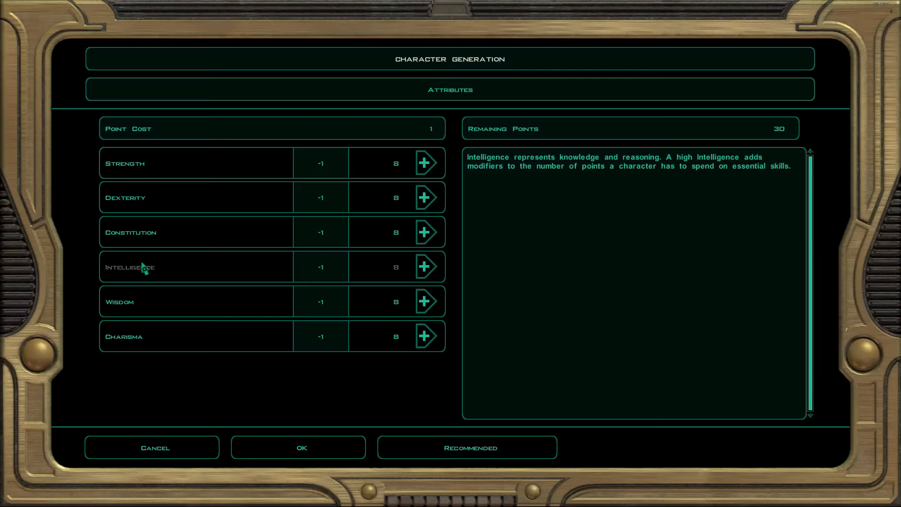
mouse_move(158, 280)
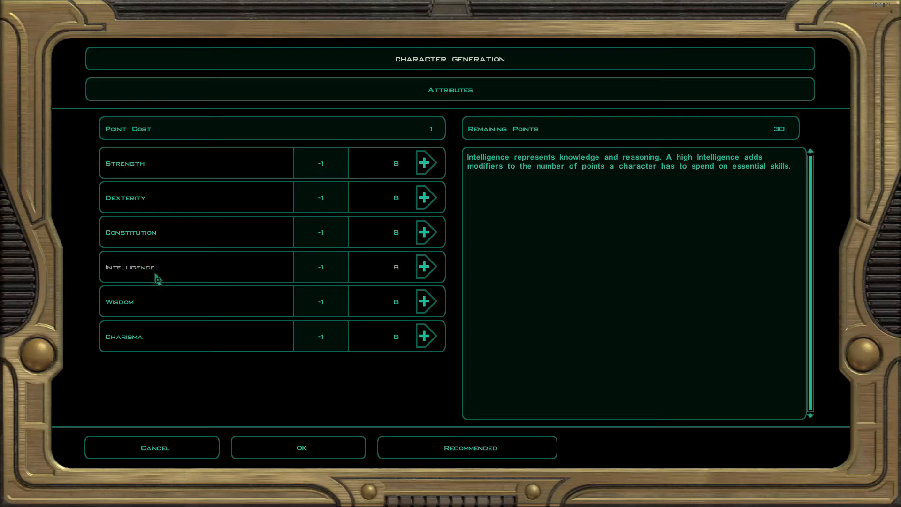
mouse_move(144, 304)
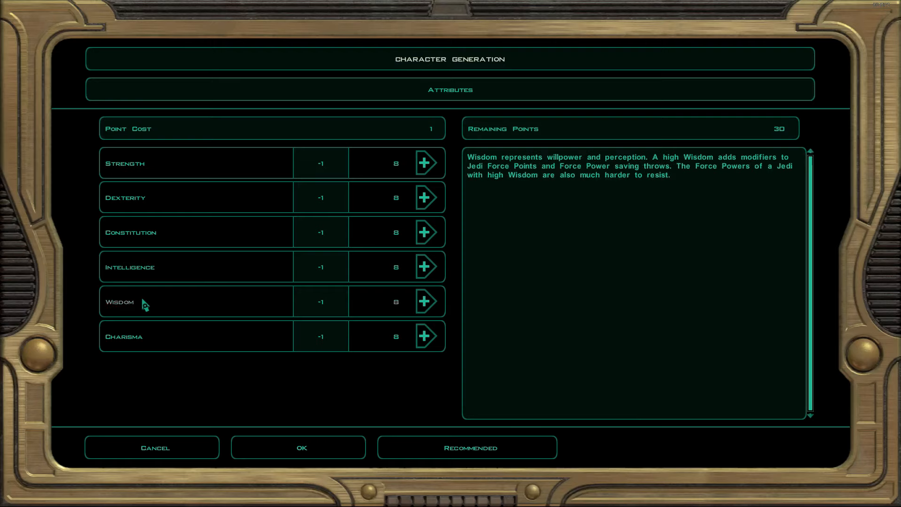
click(426, 301)
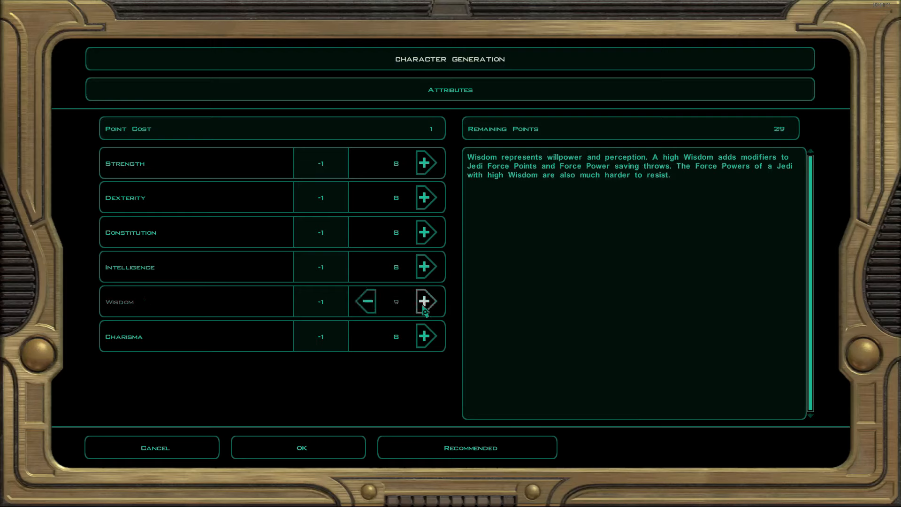
click(425, 301)
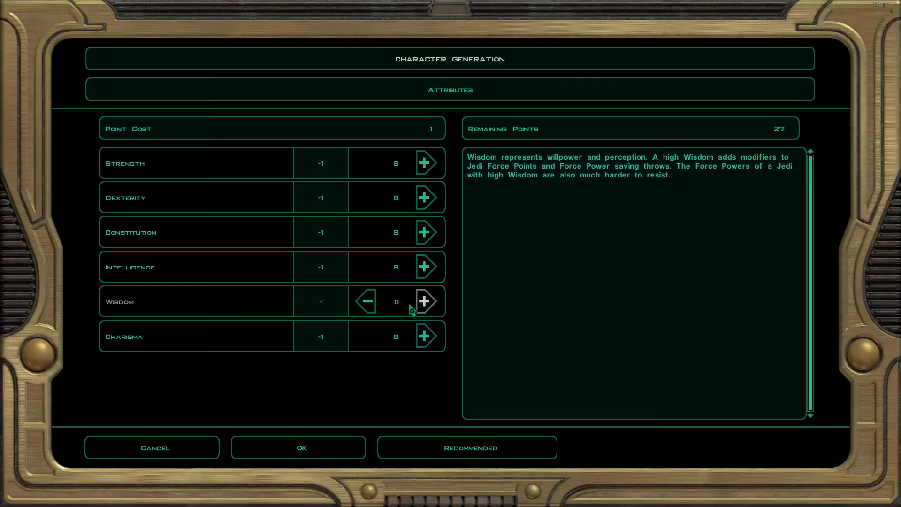
click(426, 301)
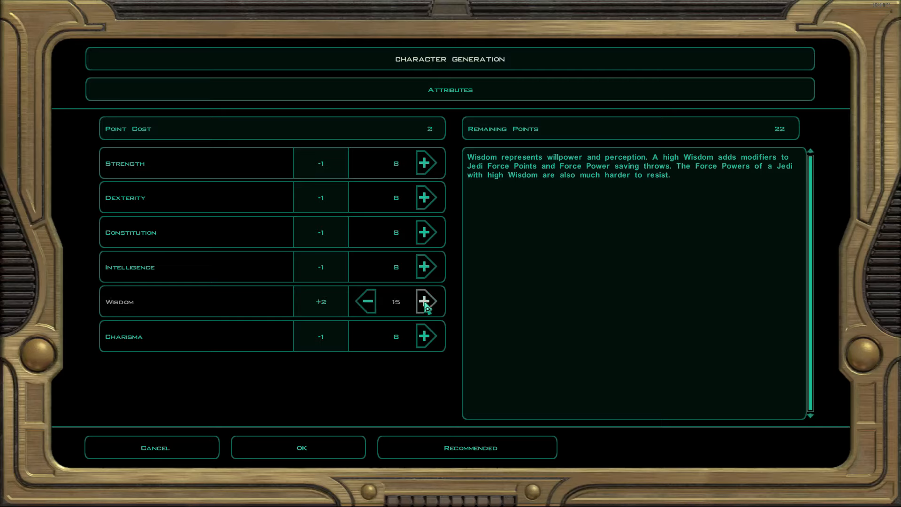
click(426, 302)
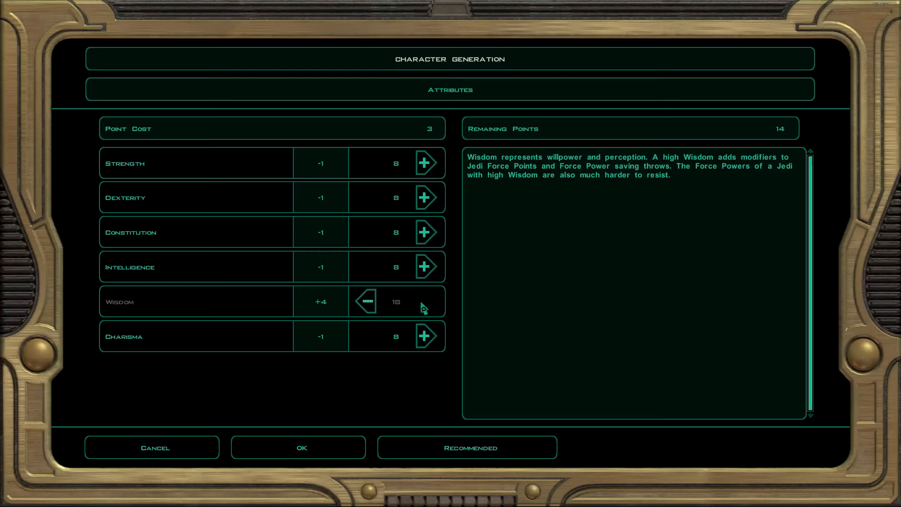
mouse_move(158, 348)
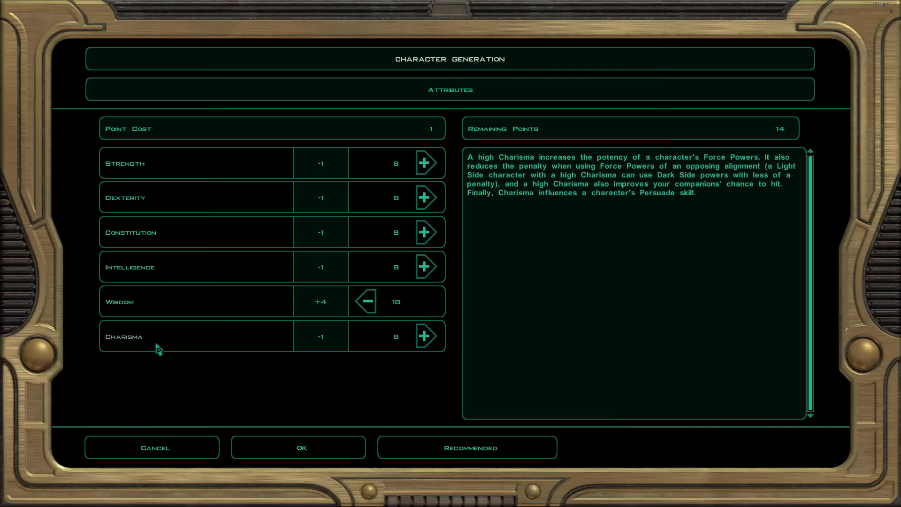
click(425, 336)
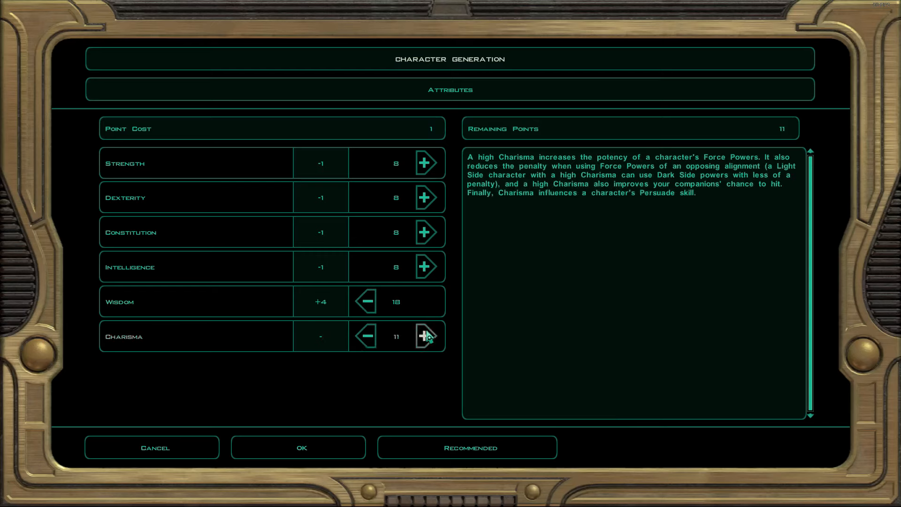
click(426, 336)
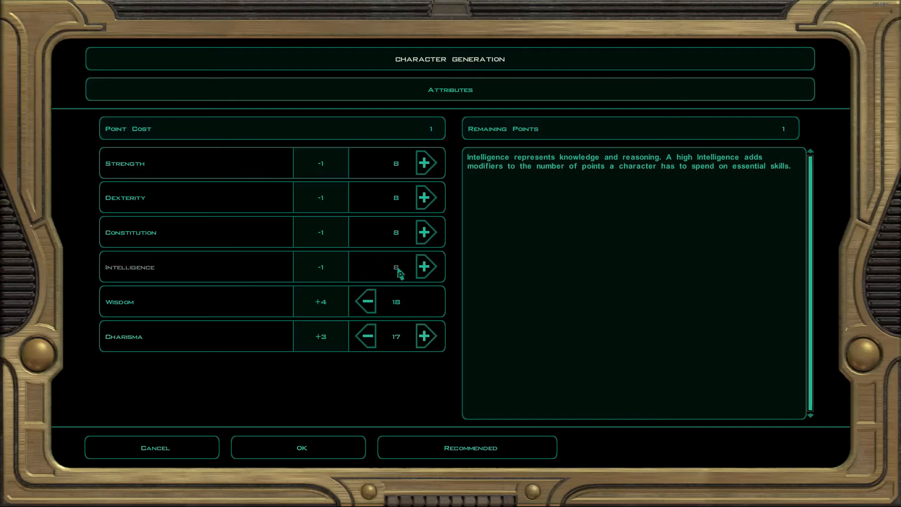
- Rebalance toward Intelligence and raise Constitution and Dexterity to 13
click(425, 265)
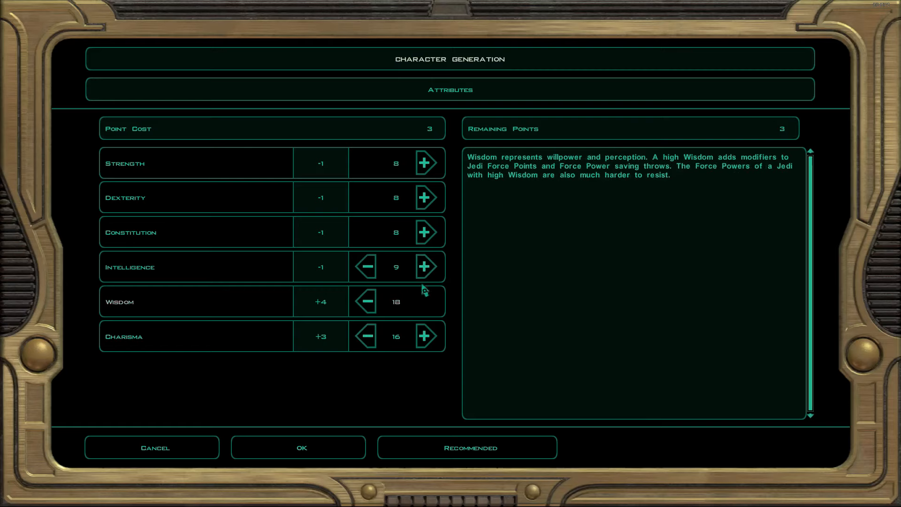
click(426, 266)
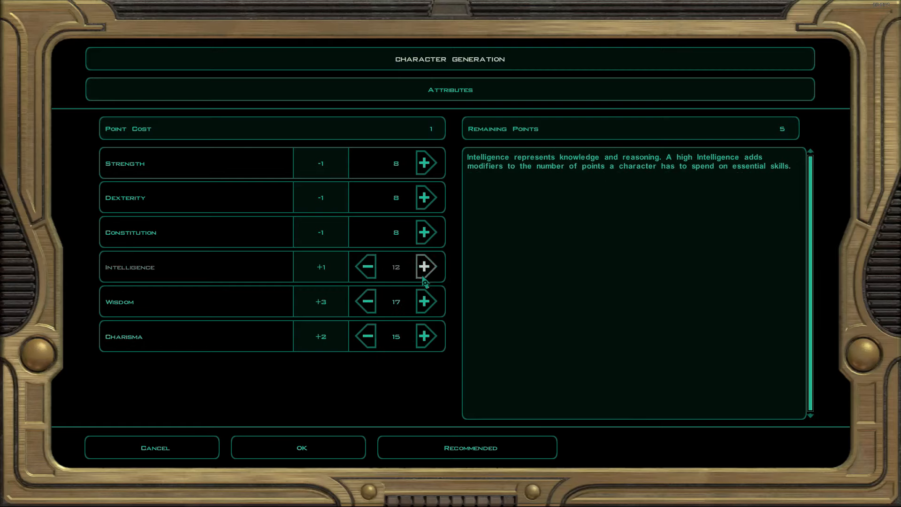
click(425, 266)
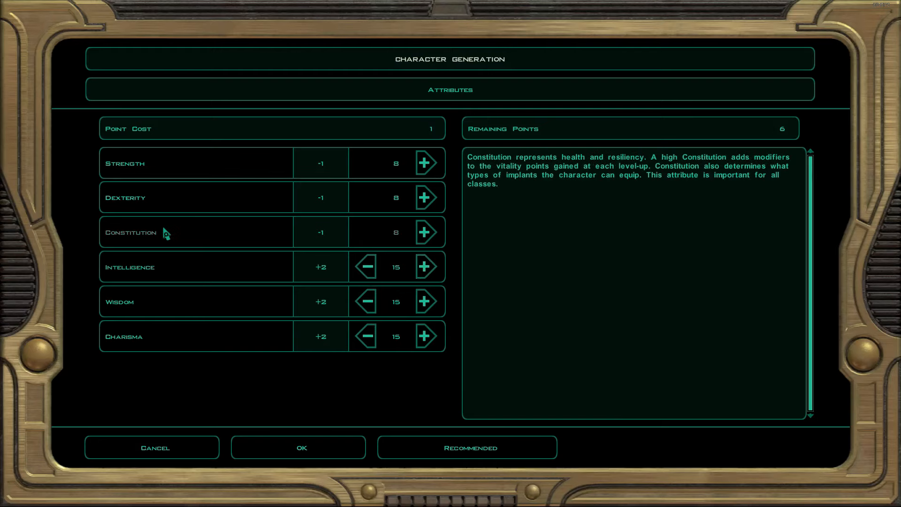
click(425, 232)
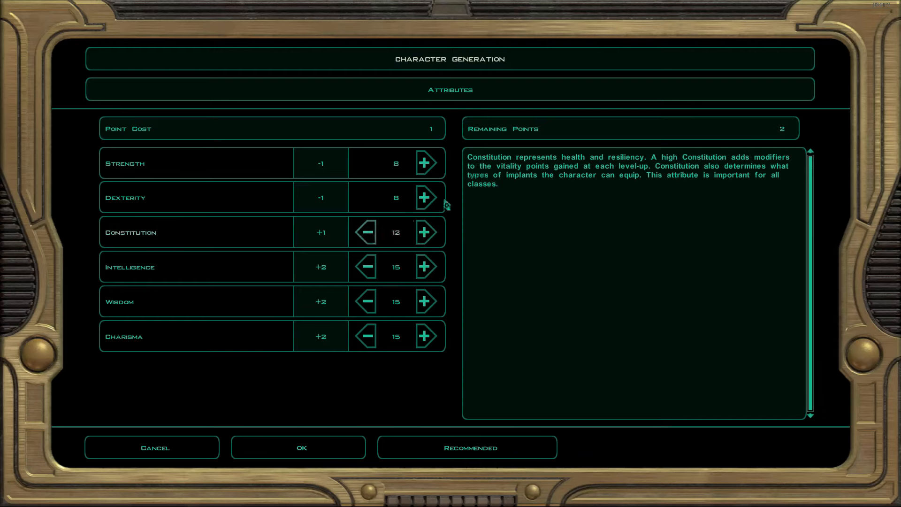
click(426, 198)
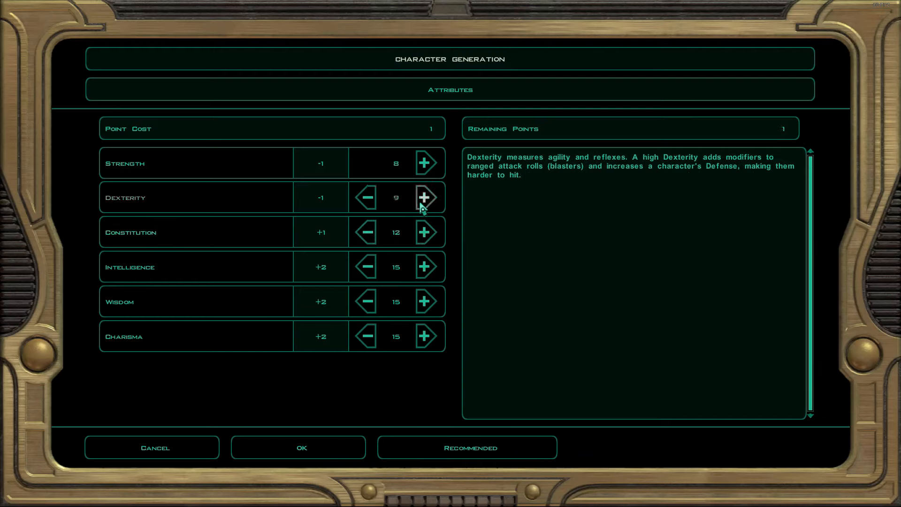
click(426, 197)
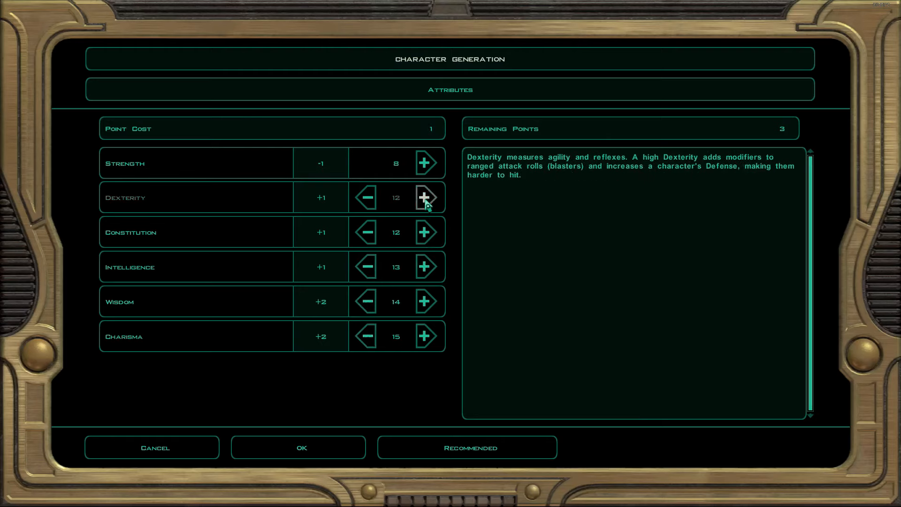
click(426, 197)
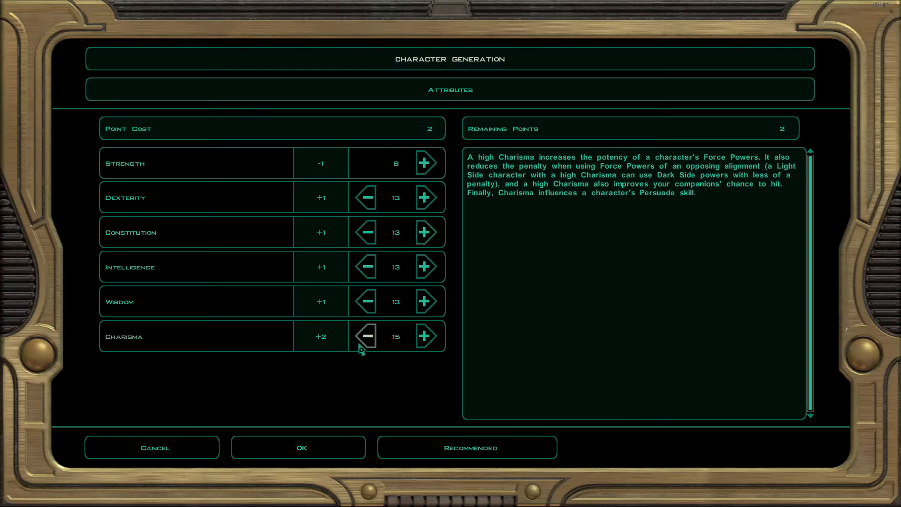
- Finalize Charisma 14, Wisdom 15, Intelligence 14 and confirm the attributes
click(364, 336)
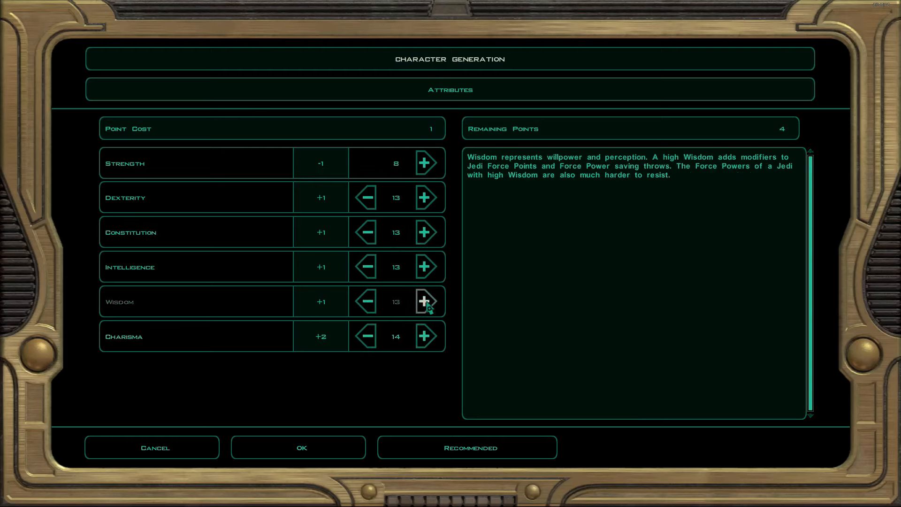
click(425, 301)
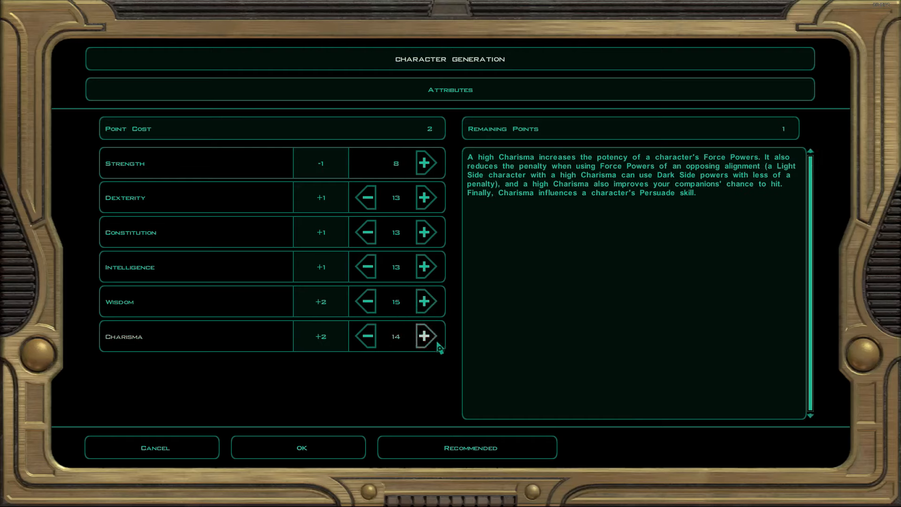
click(425, 265)
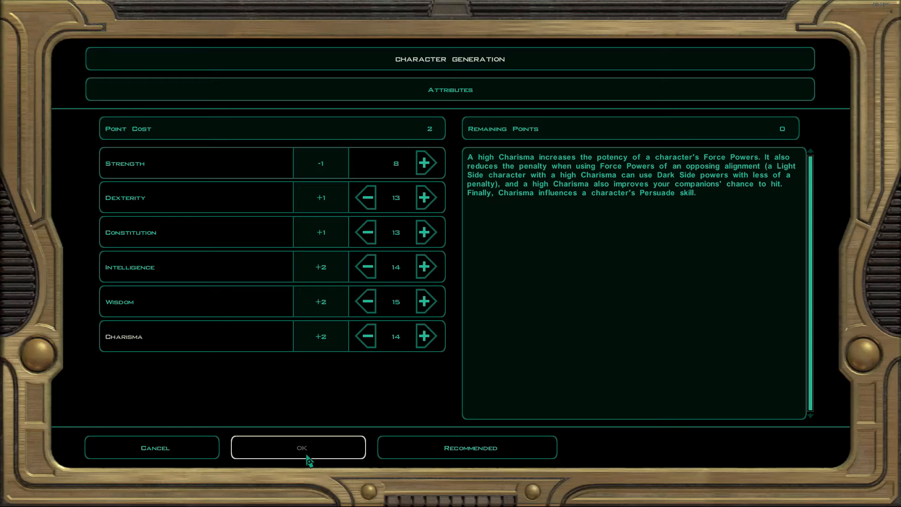
click(298, 447)
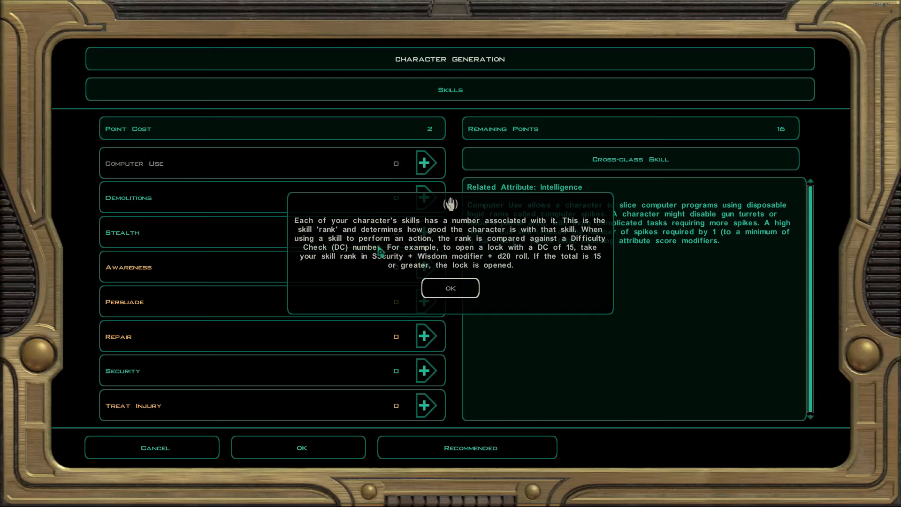
mouse_move(450, 249)
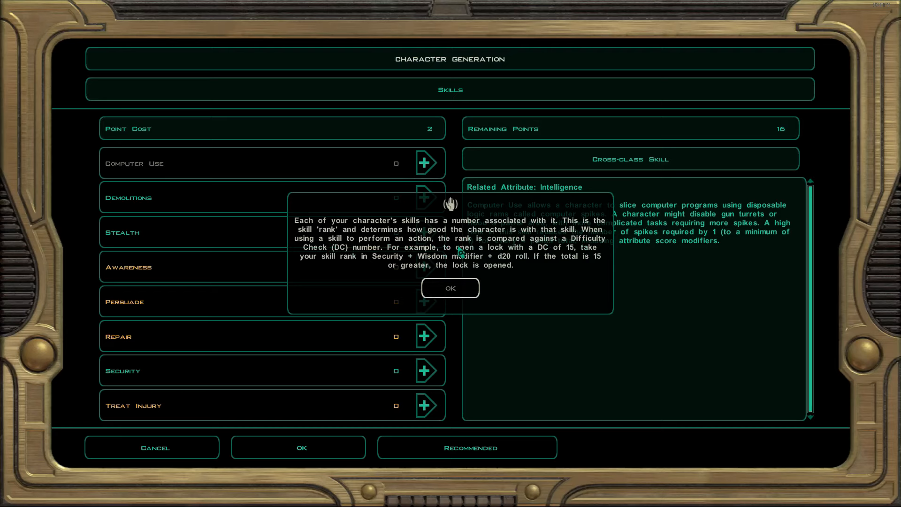
mouse_move(320, 257)
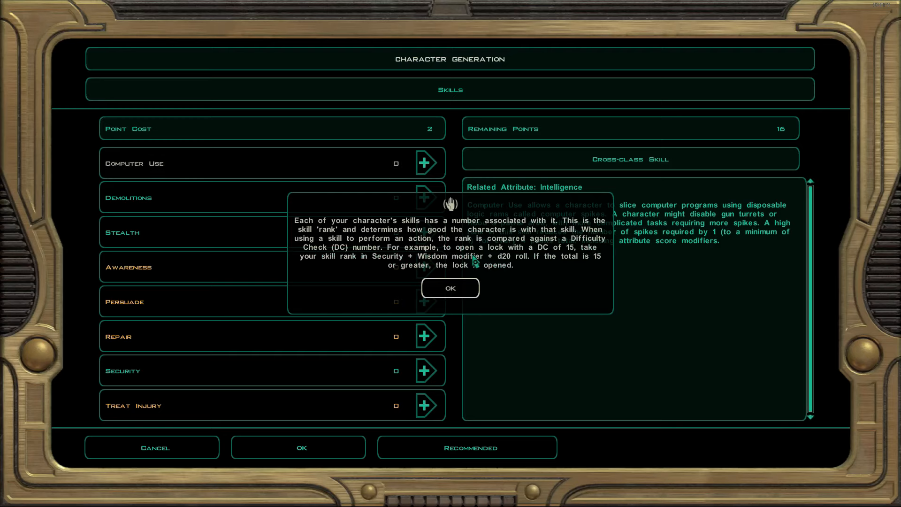
mouse_move(389, 279)
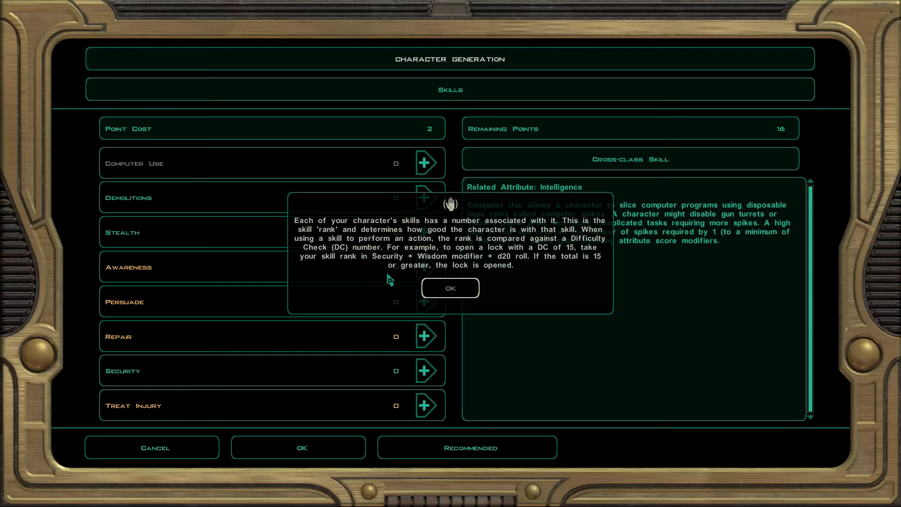
mouse_move(502, 270)
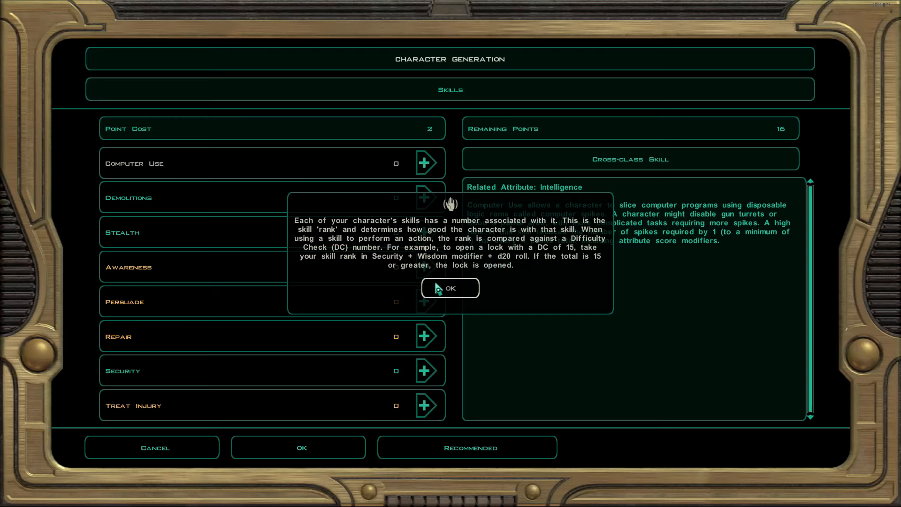
- Dismiss the skill ranks explanation, leaving 16 skill points to spend
click(450, 289)
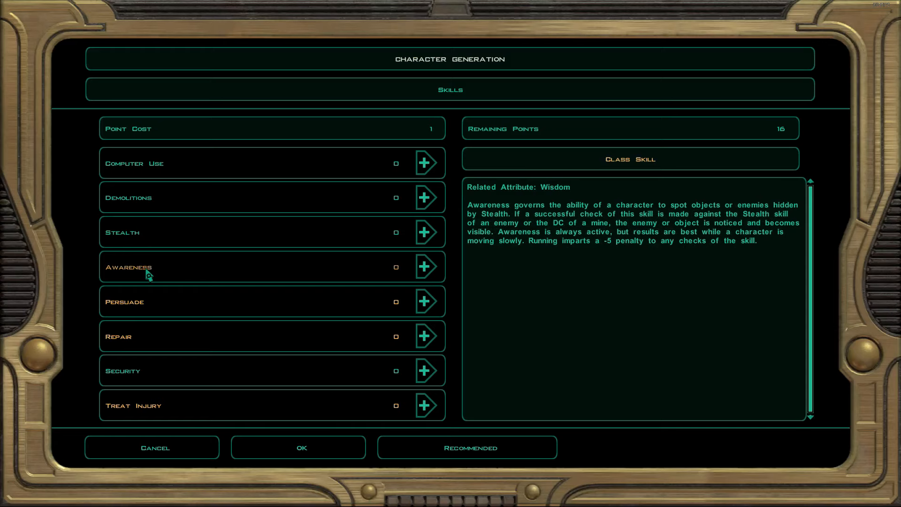
mouse_move(303, 276)
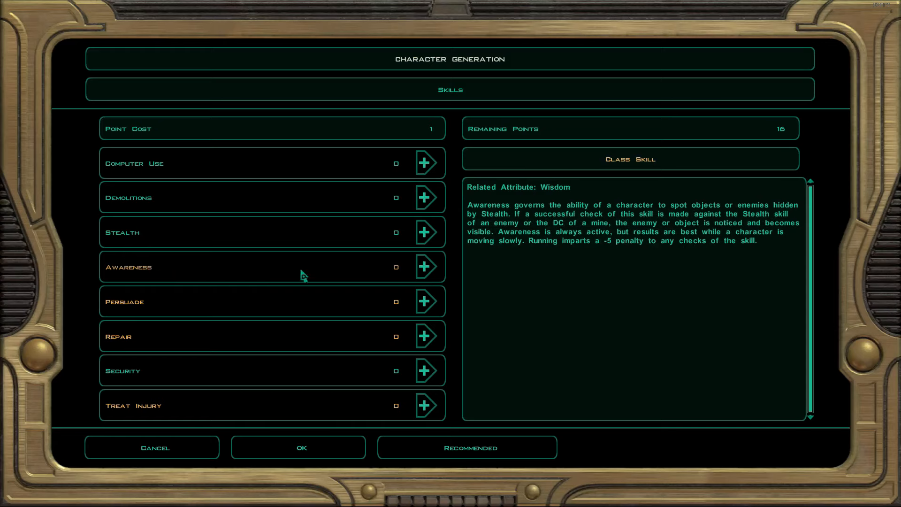
- Raise Awareness, Persuade and Treat Injury to 4, Stealth to 2, and confirm the skills
click(424, 265)
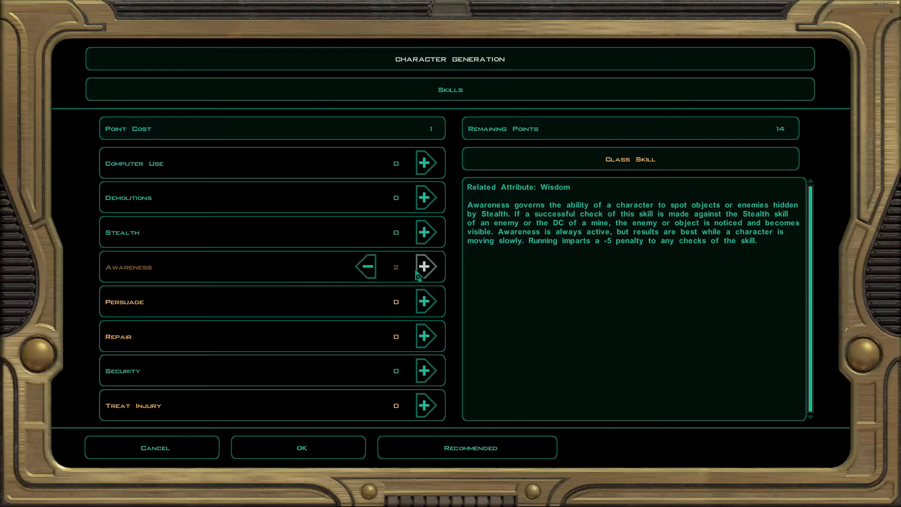
click(424, 266)
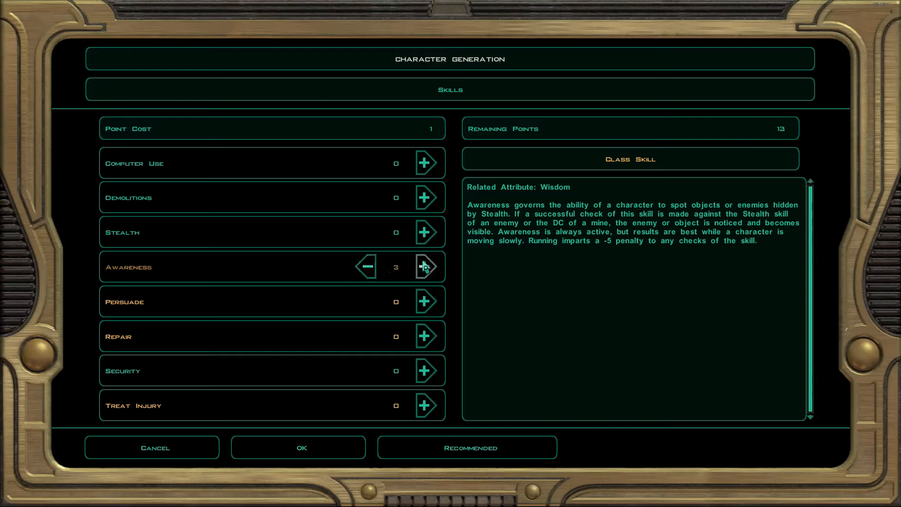
click(426, 266)
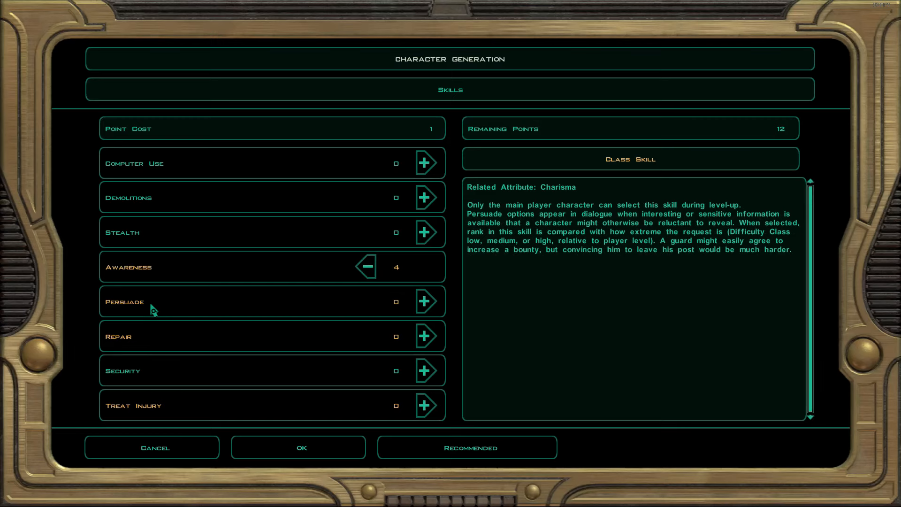
mouse_move(250, 308)
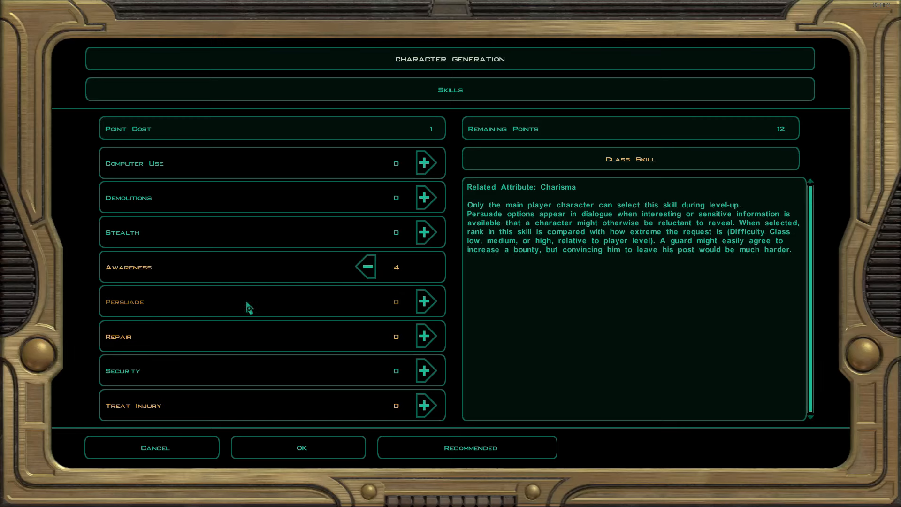
click(424, 302)
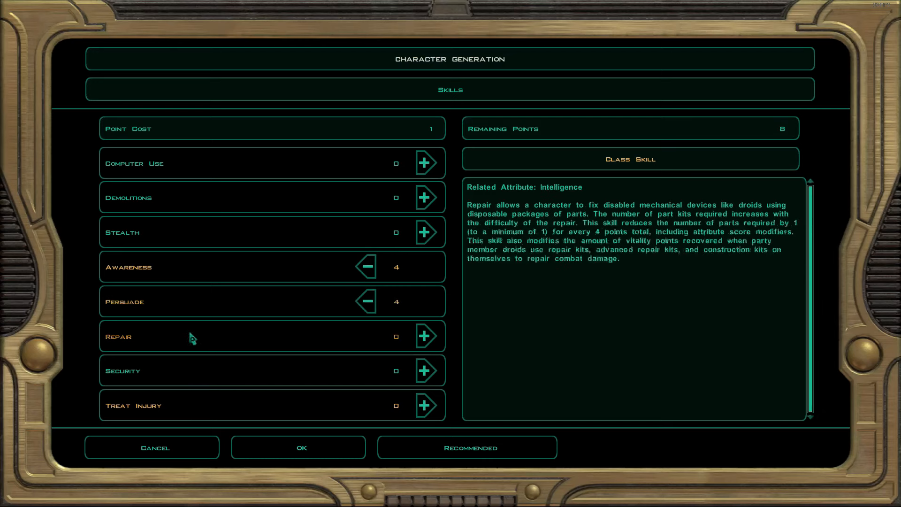
mouse_move(134, 406)
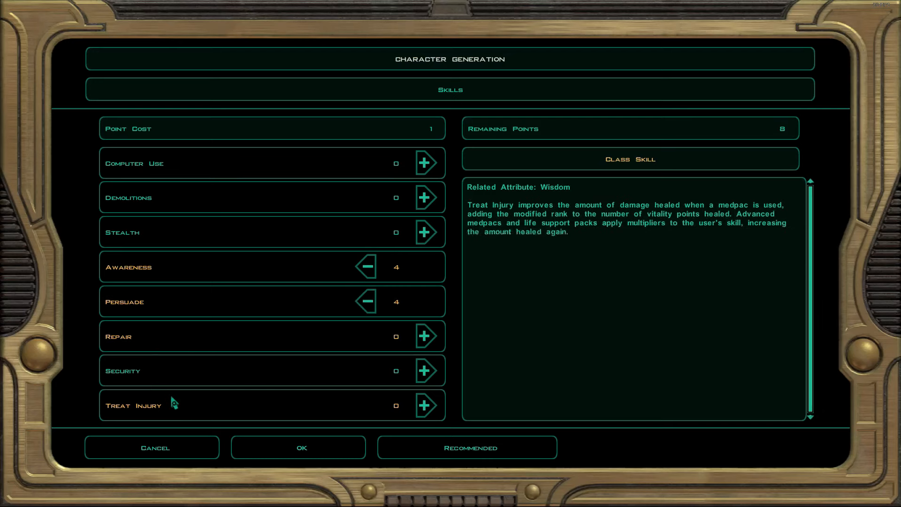
click(425, 405)
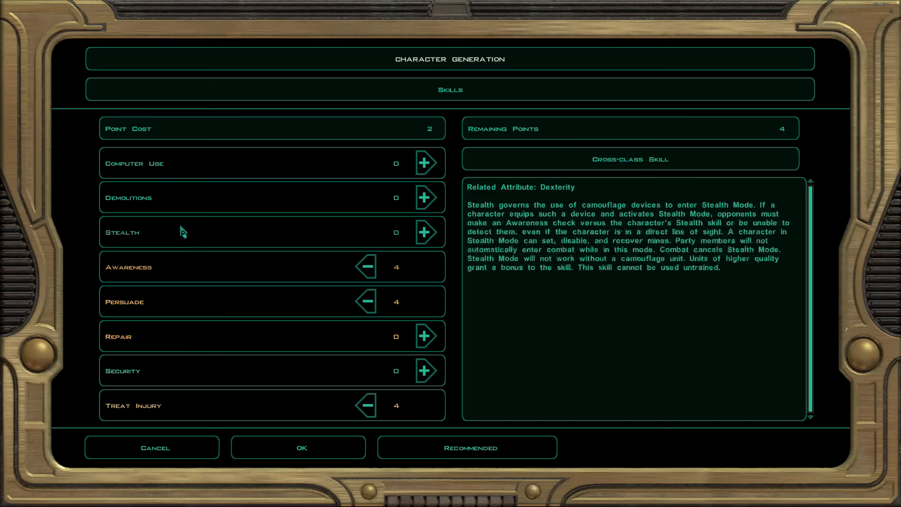
click(426, 232)
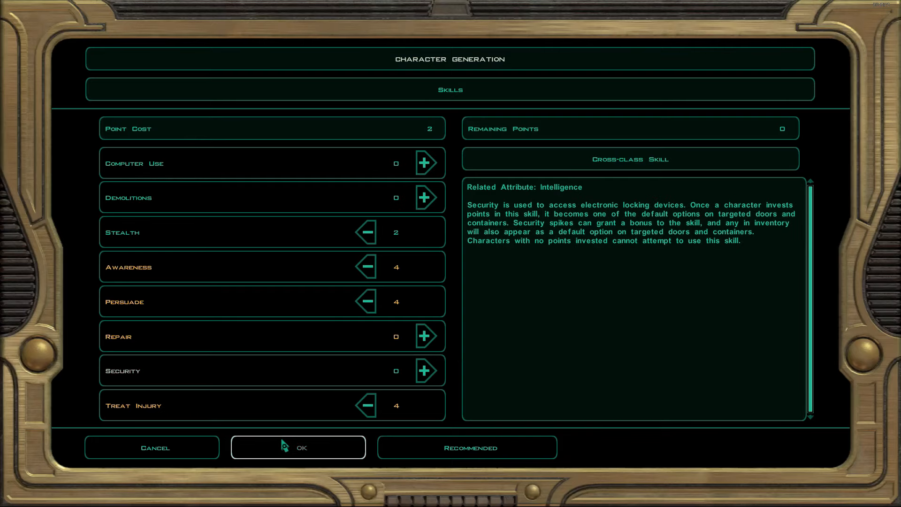
click(299, 447)
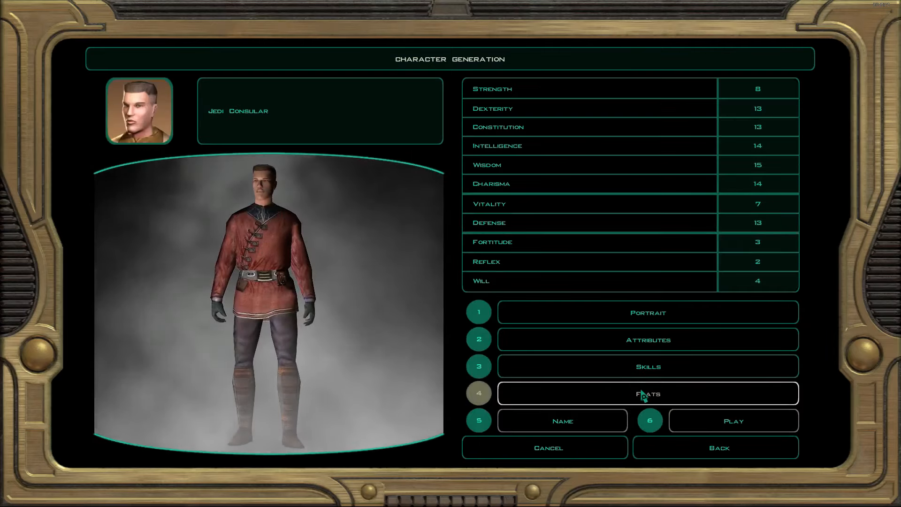
- Enter feat selection and acknowledge the feats explanation and automatically granted feats notices
click(646, 393)
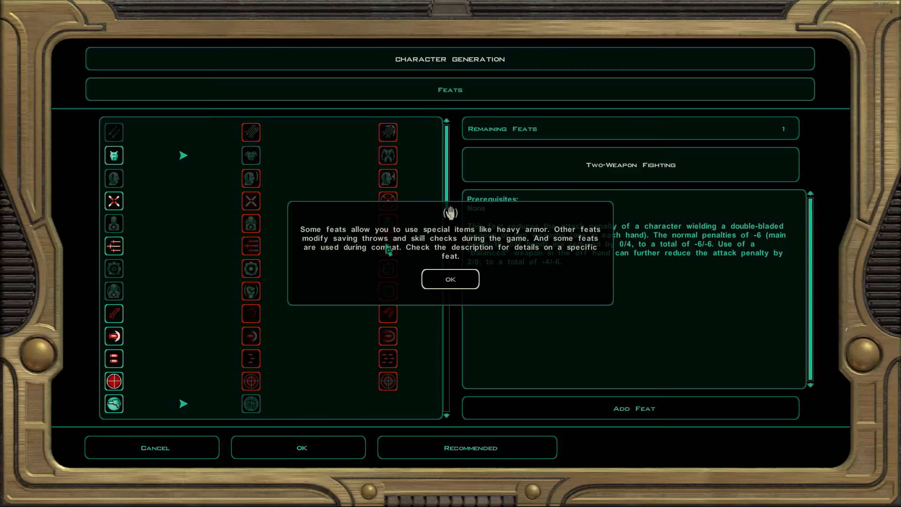
mouse_move(476, 257)
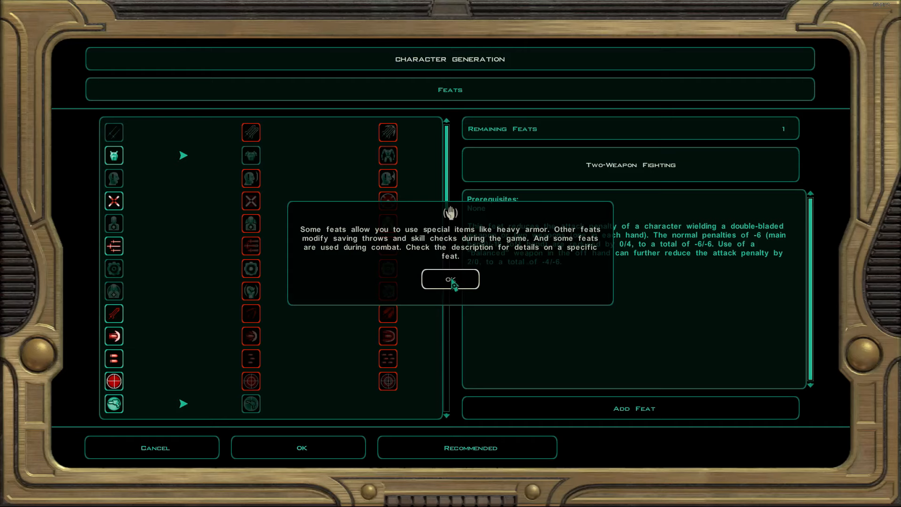
click(450, 279)
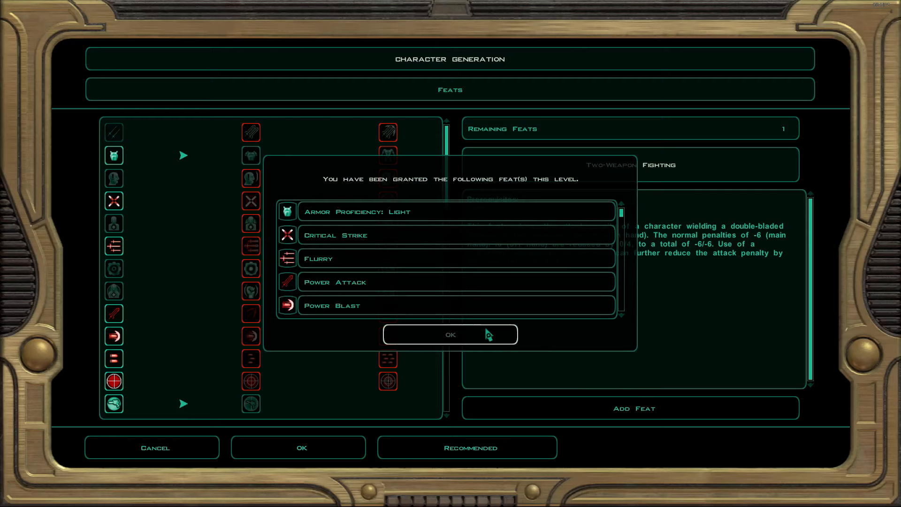
click(450, 334)
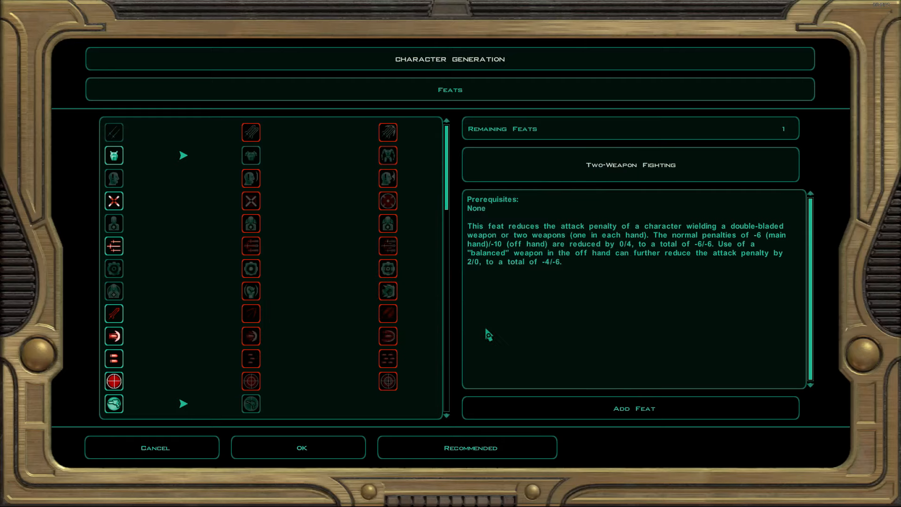
mouse_move(114, 132)
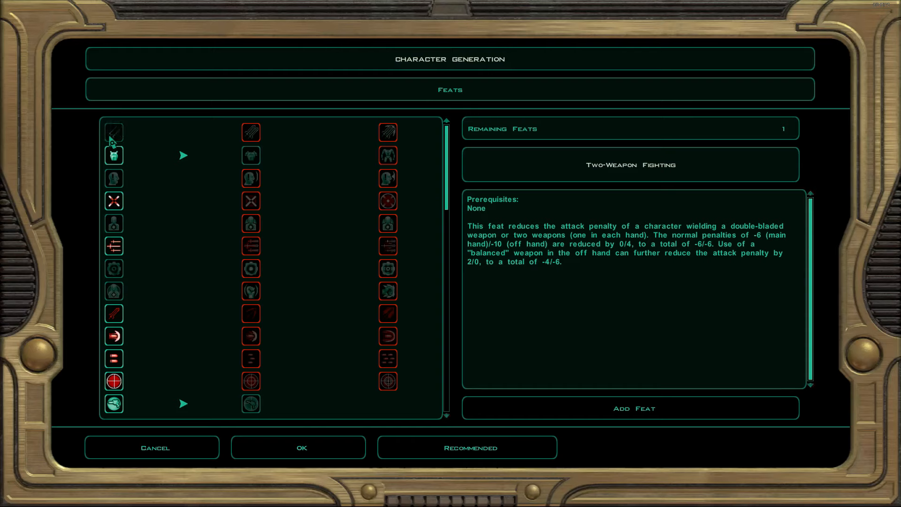
- Inspect Empathy, Gear Head and Critical Strike feats, dismissing the cannot-deselect notices for granted feats
click(114, 155)
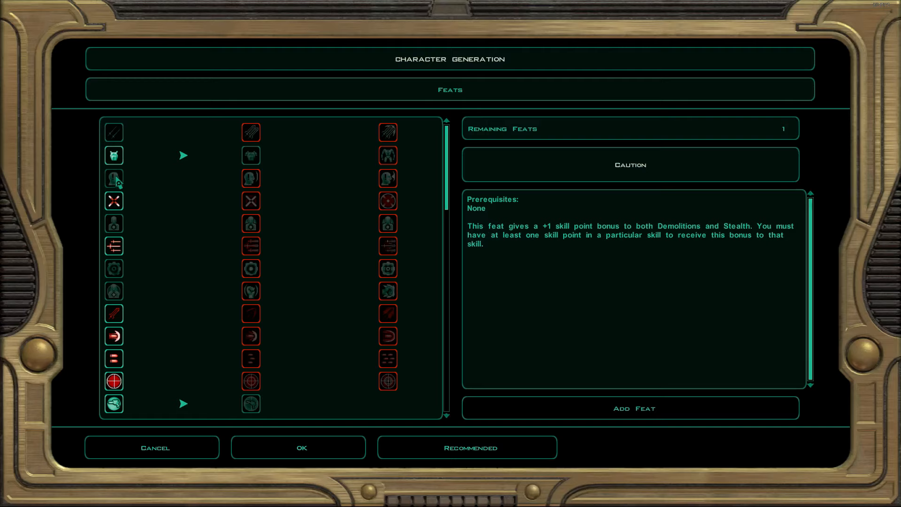
click(114, 201)
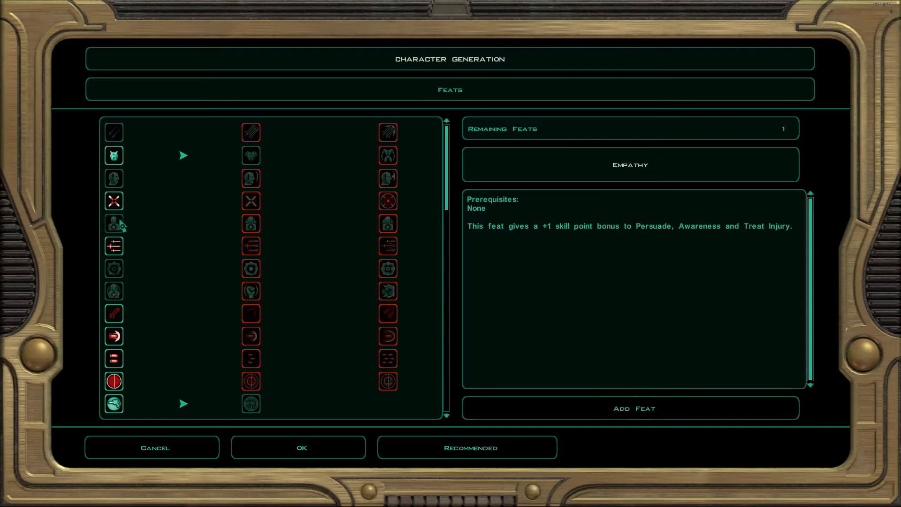
mouse_move(566, 371)
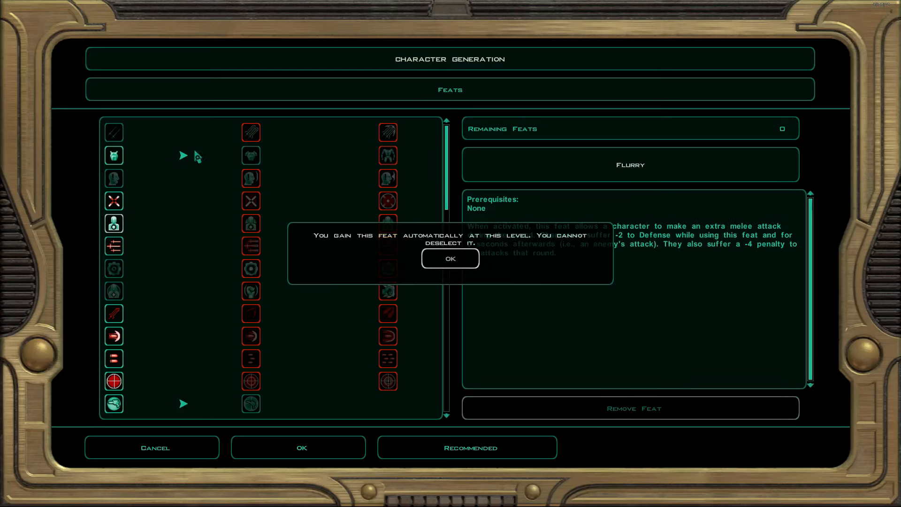
click(449, 259)
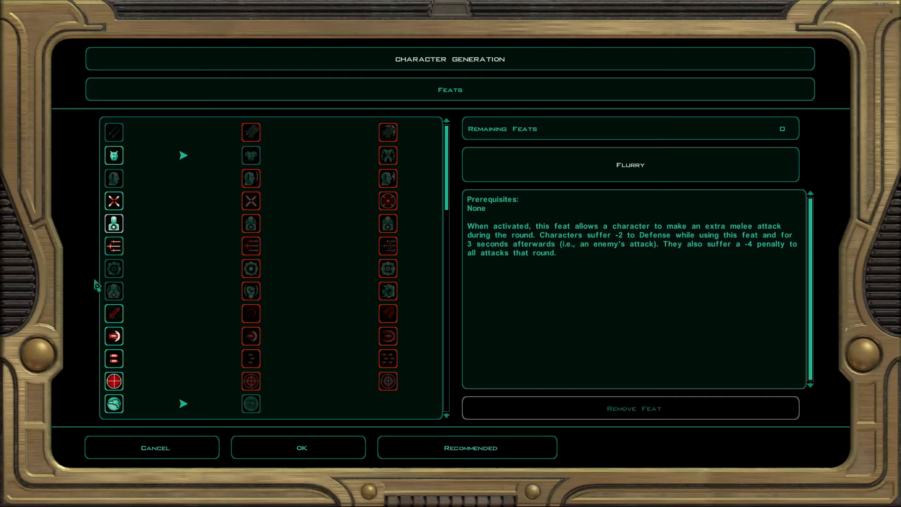
click(114, 268)
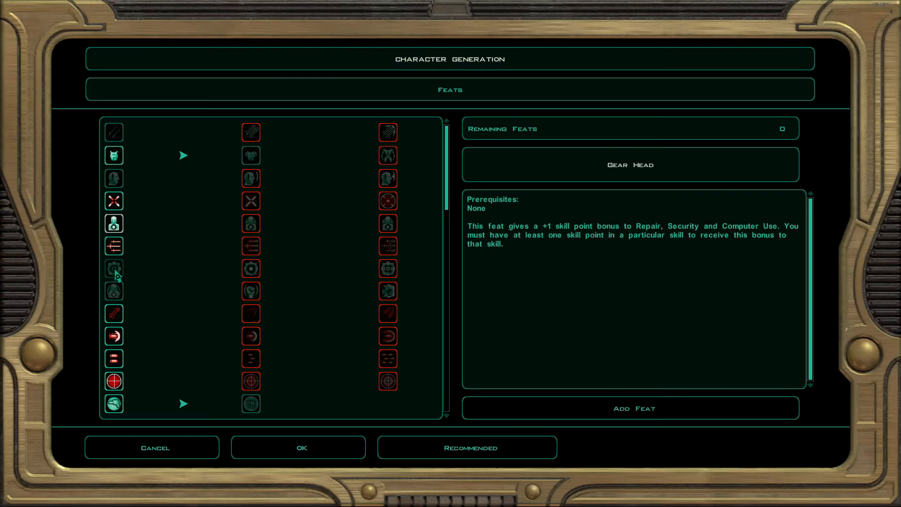
click(114, 201)
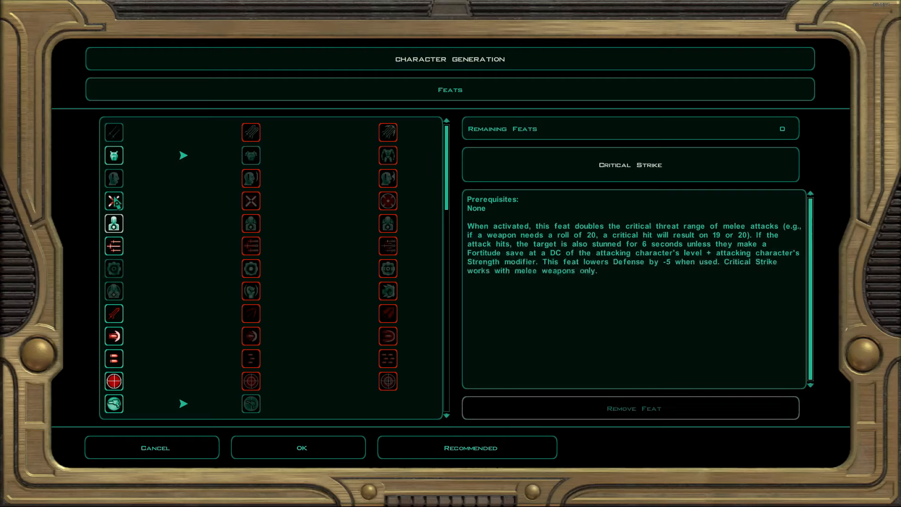
click(113, 200)
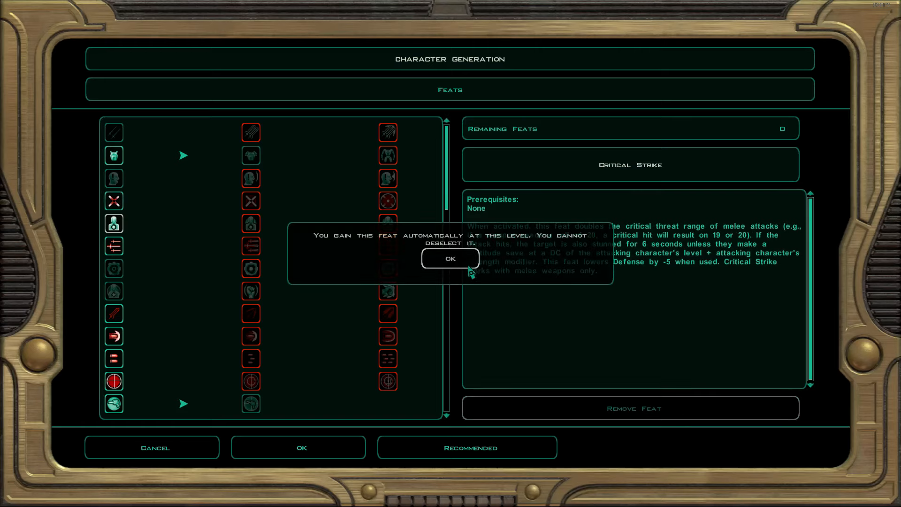
click(450, 259)
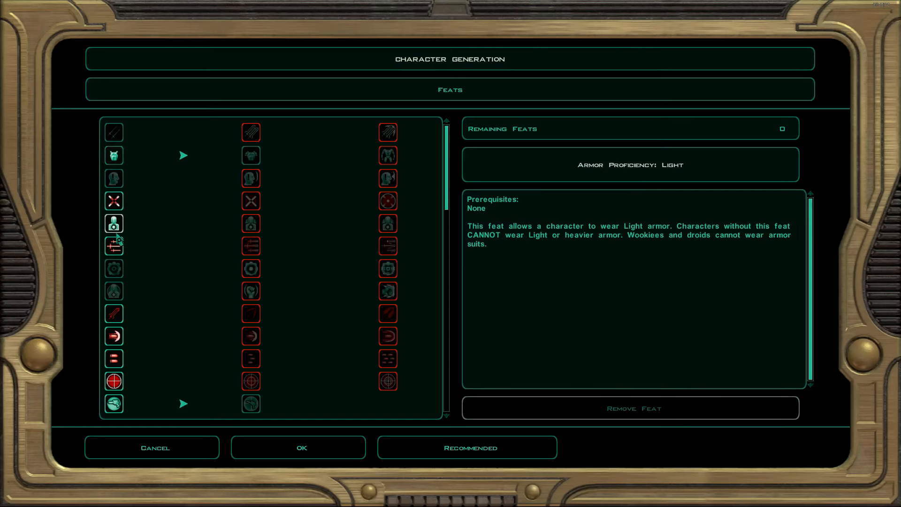
scroll(down, 3)
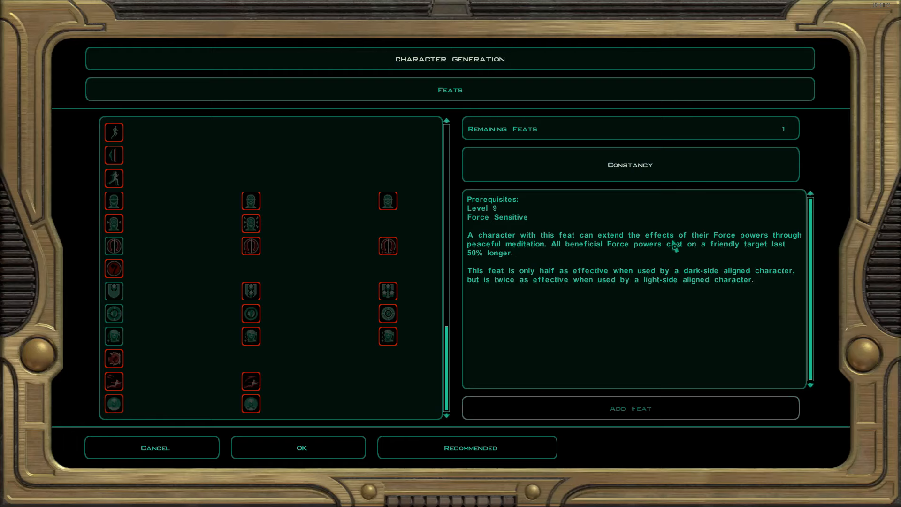
mouse_move(577, 257)
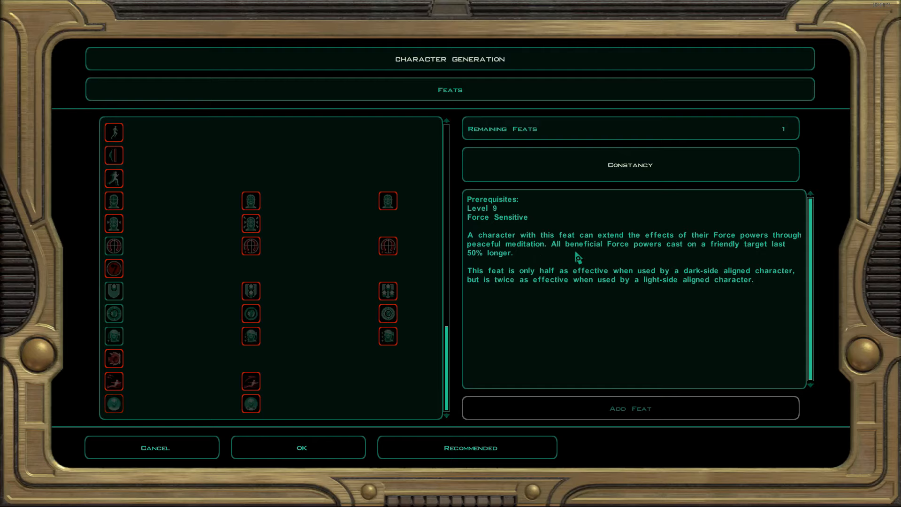
mouse_move(618, 254)
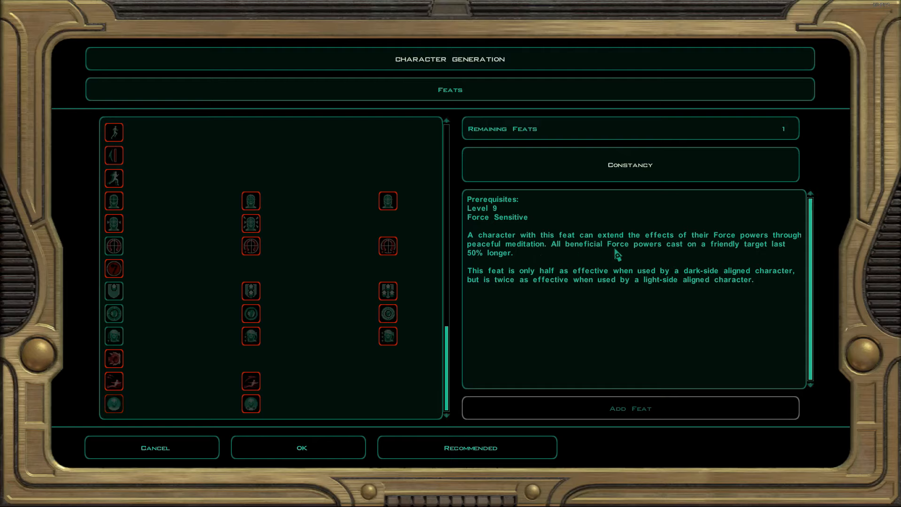
mouse_move(719, 262)
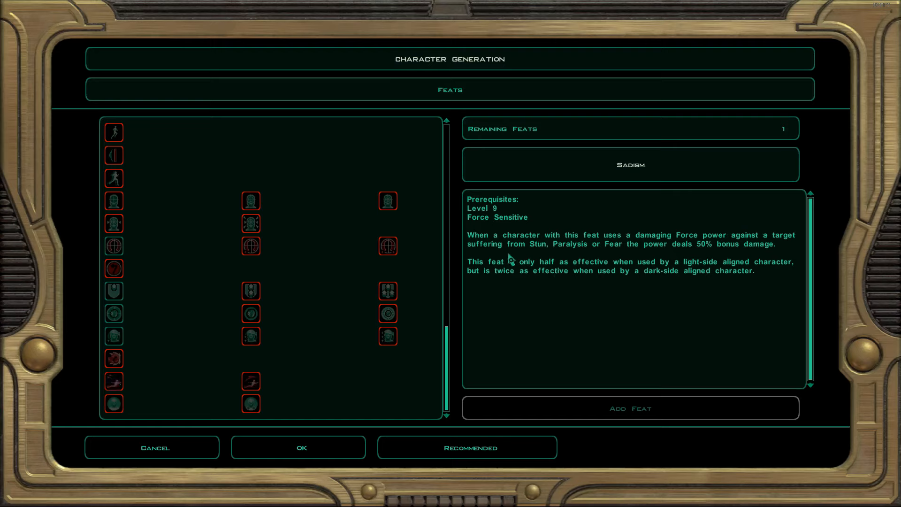
mouse_move(662, 263)
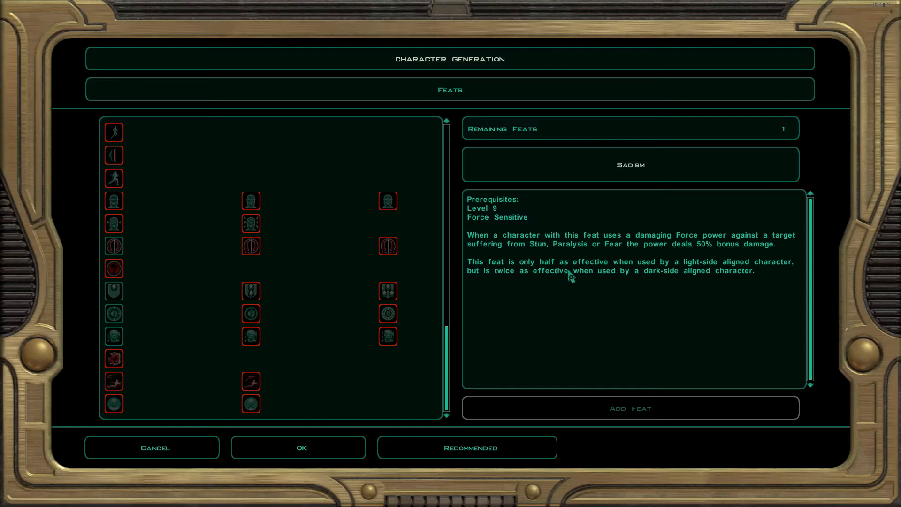
mouse_move(747, 282)
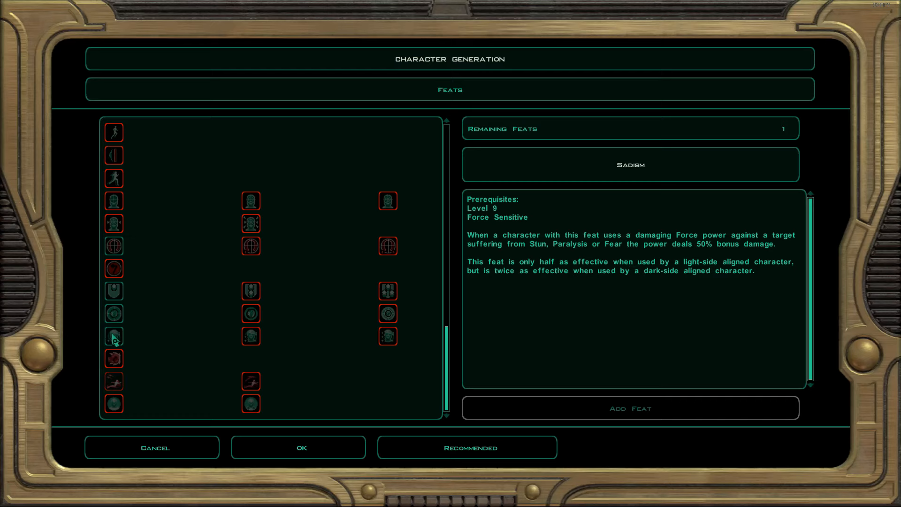
click(113, 336)
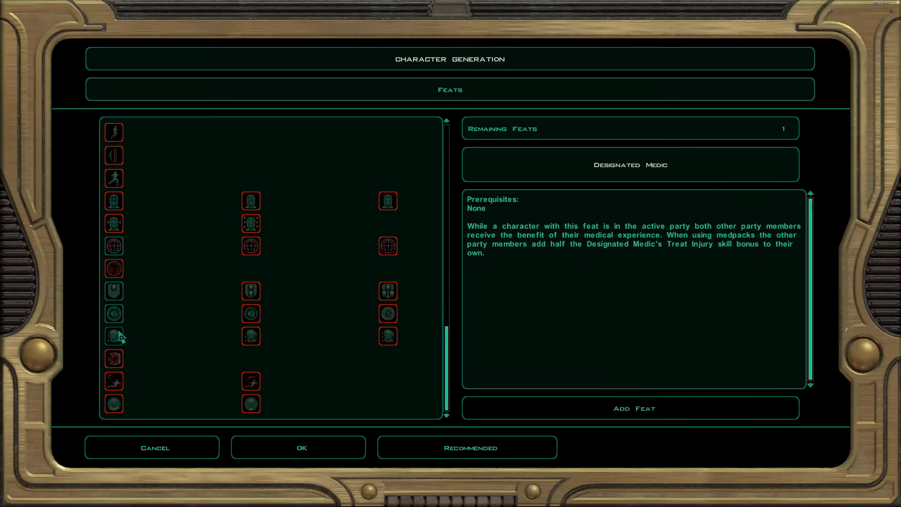
mouse_move(527, 248)
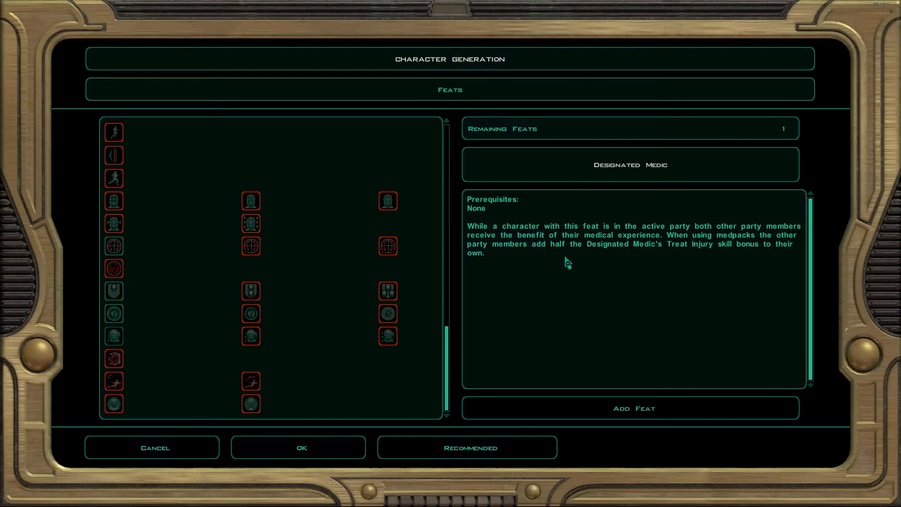
mouse_move(86, 327)
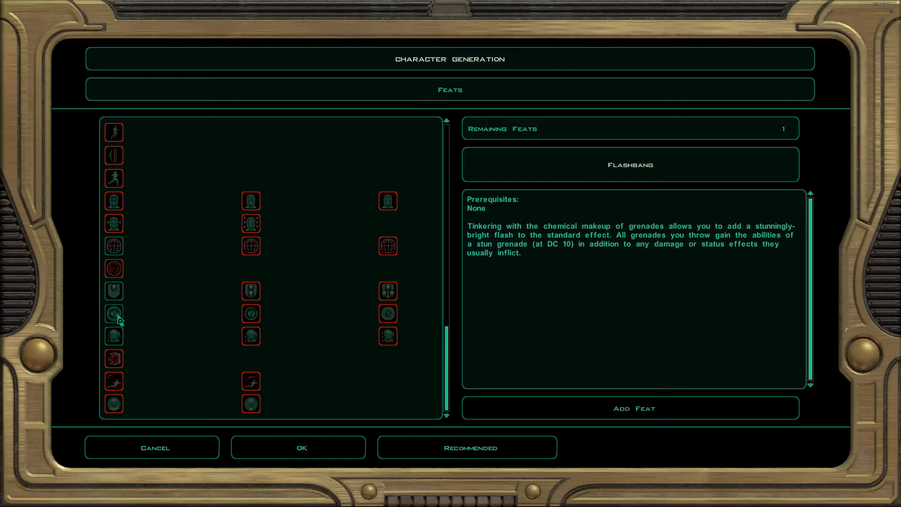
click(113, 290)
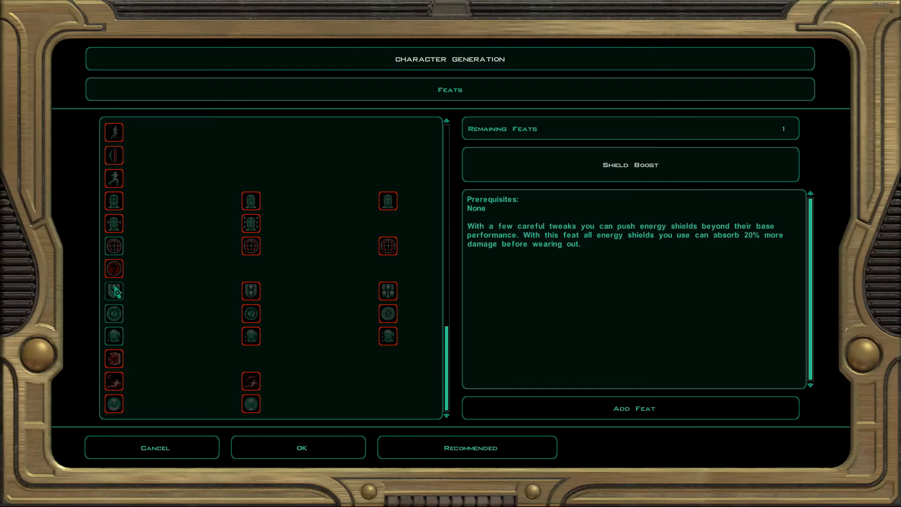
click(113, 246)
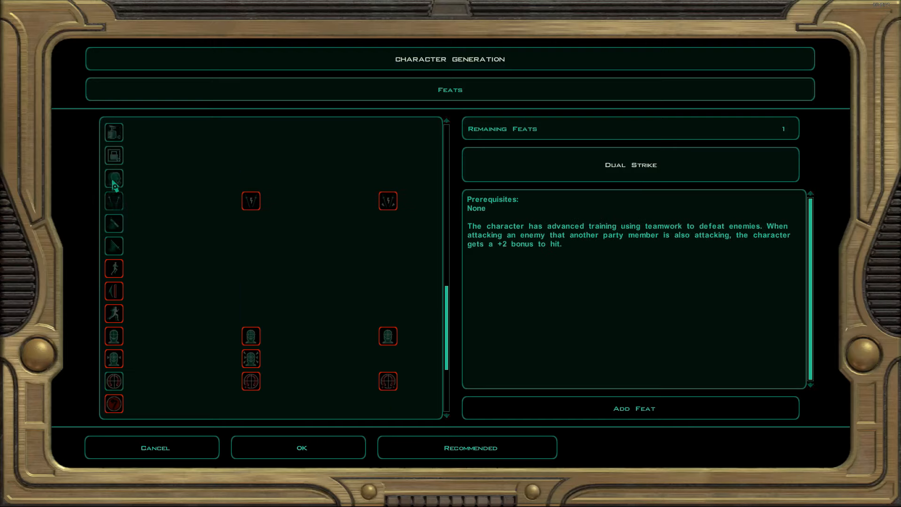
click(114, 178)
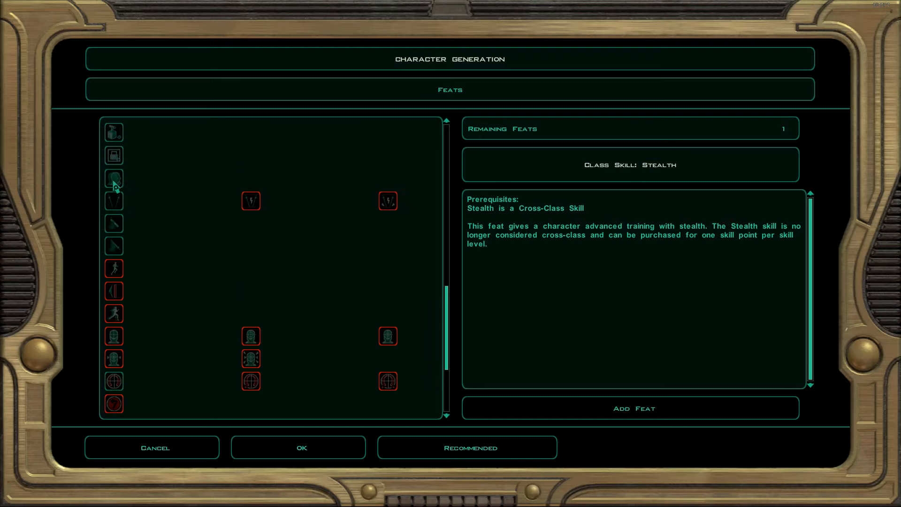
scroll(down, 3)
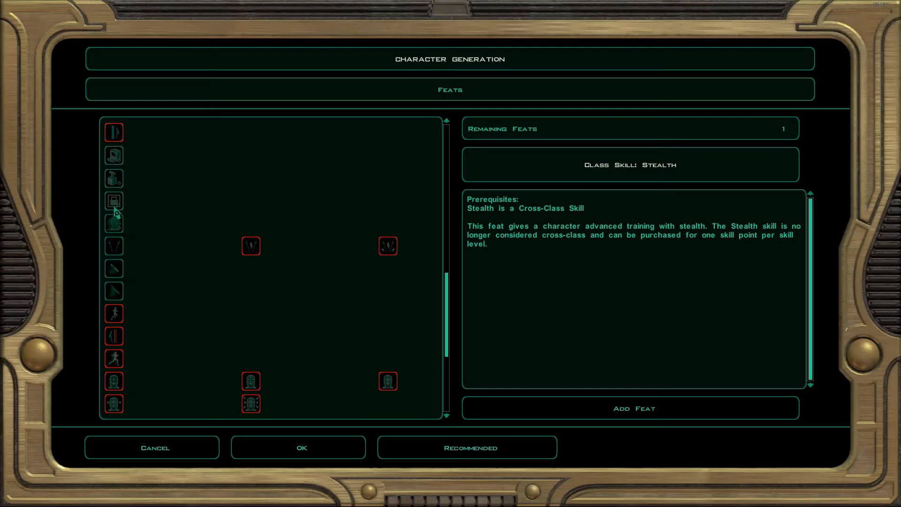
click(113, 179)
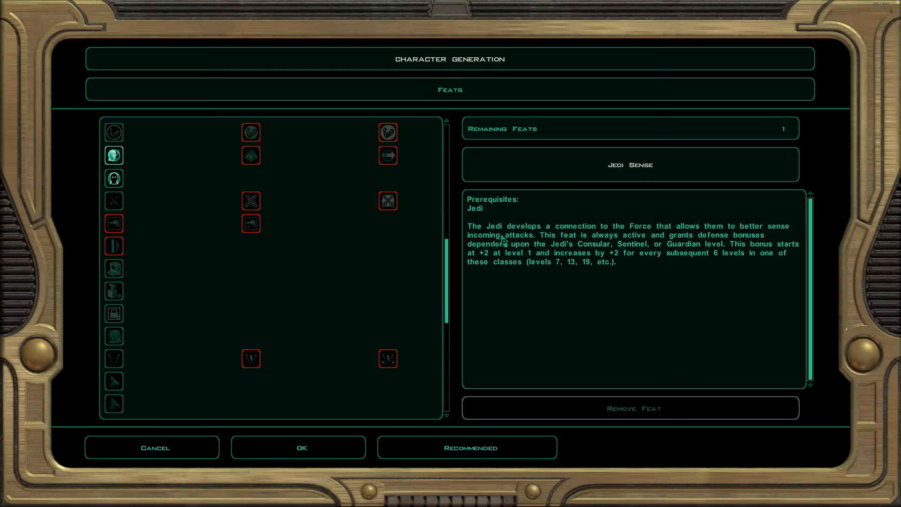
mouse_move(713, 238)
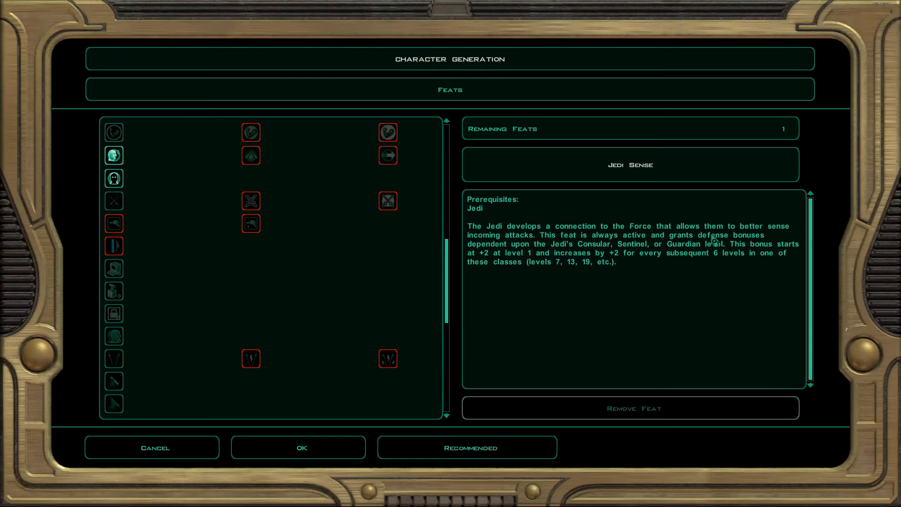
mouse_move(675, 247)
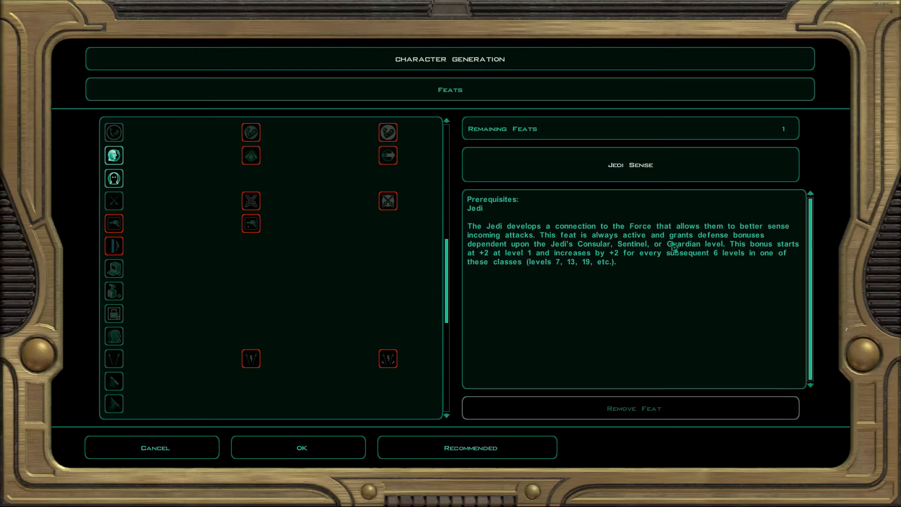
mouse_move(586, 405)
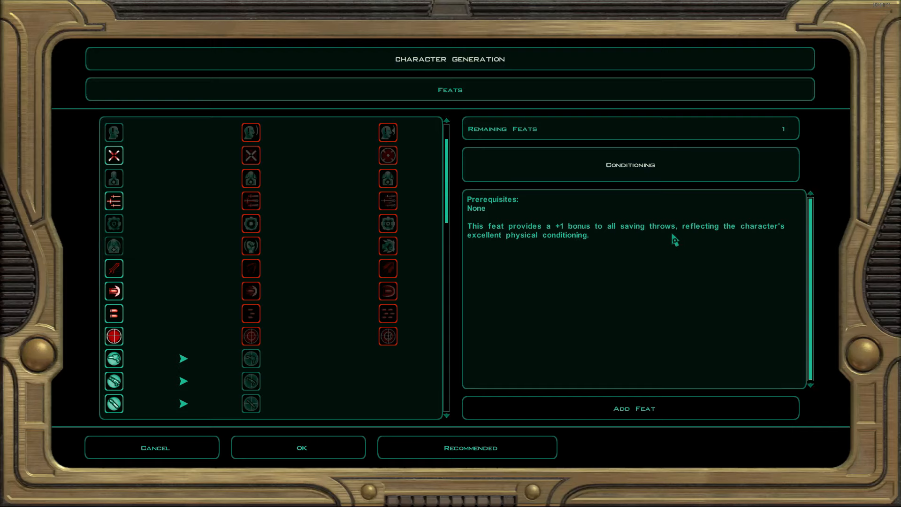
mouse_move(113, 225)
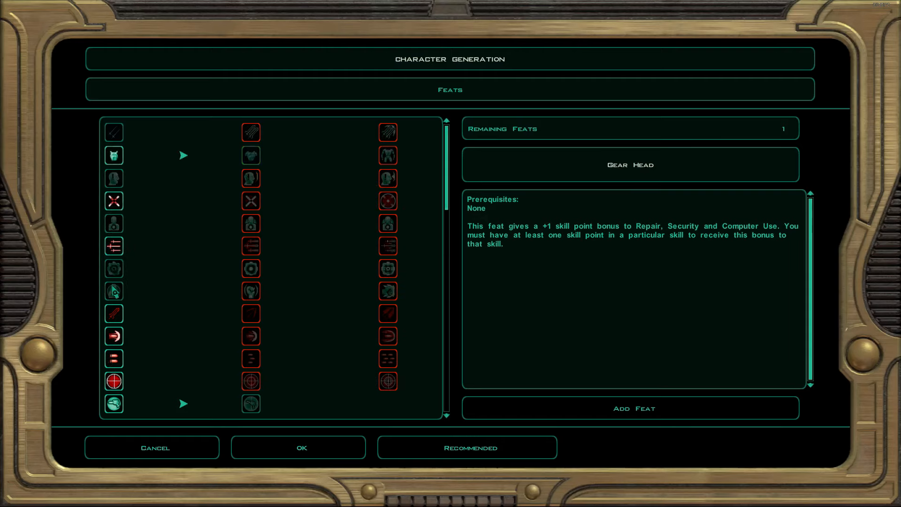
- Add the Empathy feat as the last feat and accept the feat selection
click(113, 290)
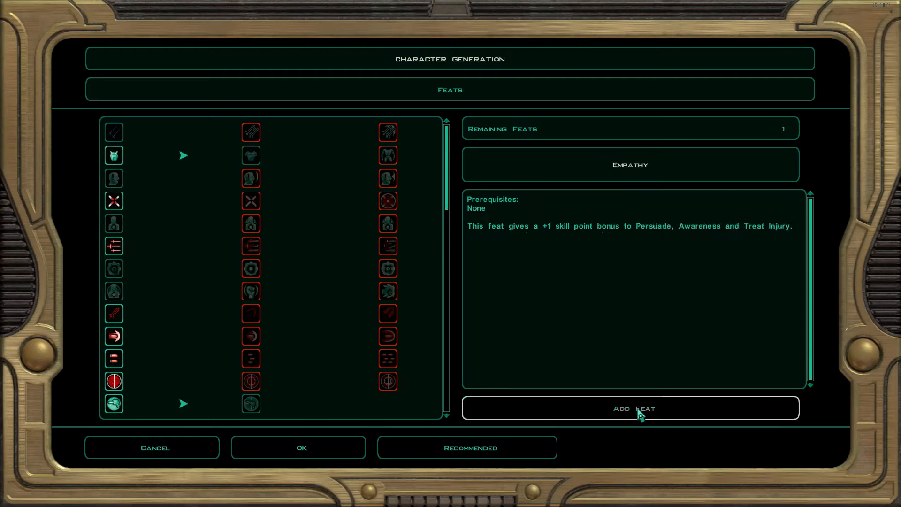
click(629, 408)
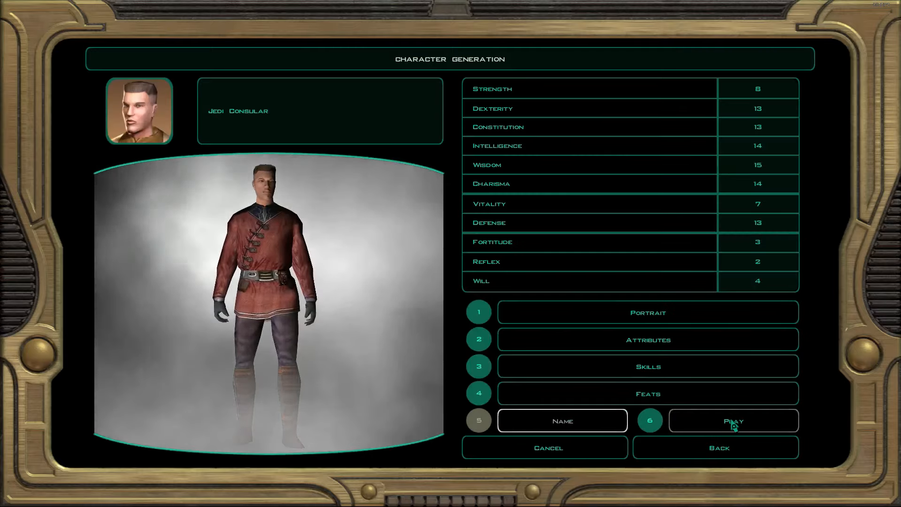
- Replace the suggested name with Drag and launch the game into its loading screen
click(561, 420)
text(Dragonspriod)
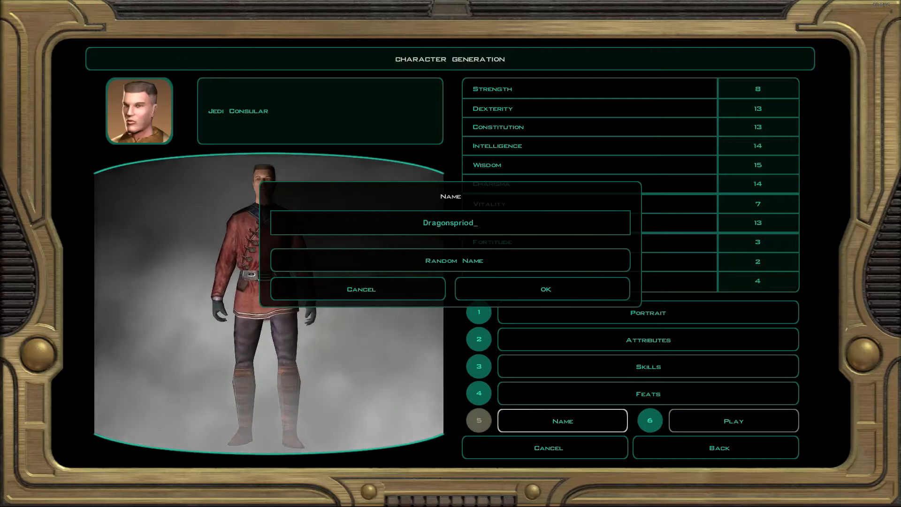
key(Backspace)
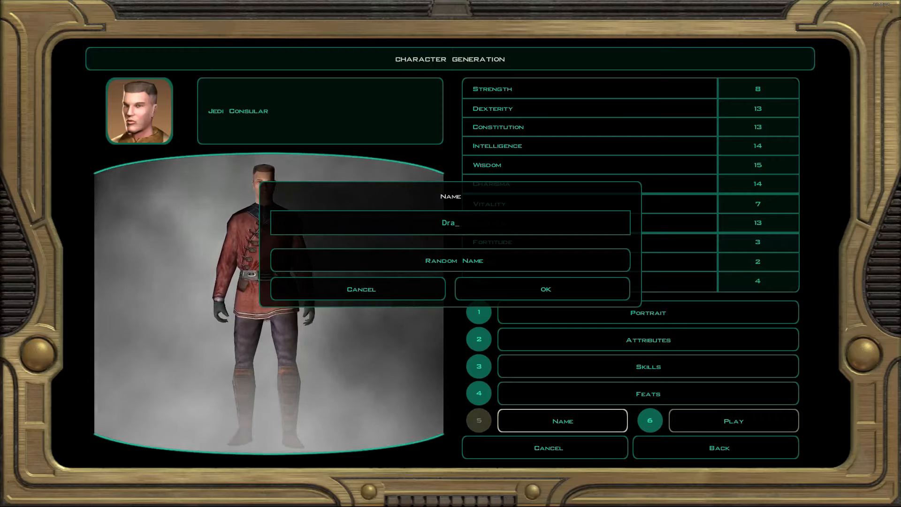
text(g)
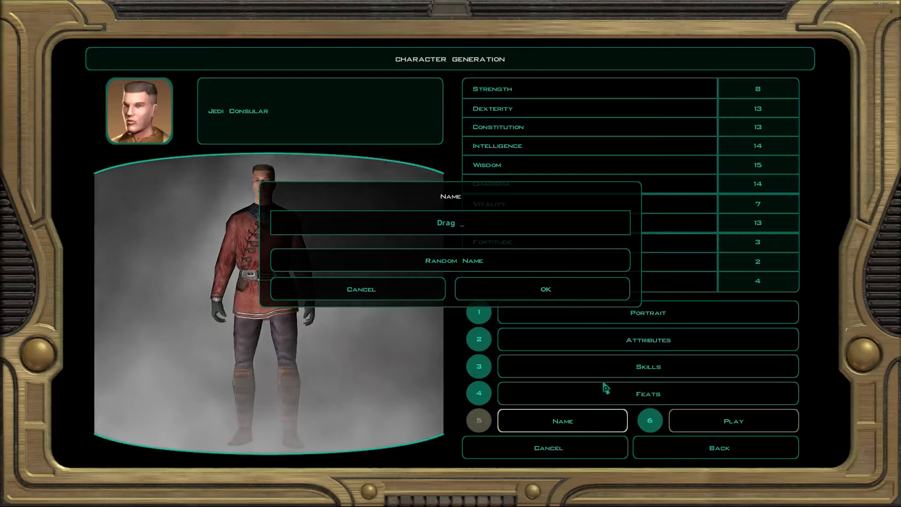
click(543, 288)
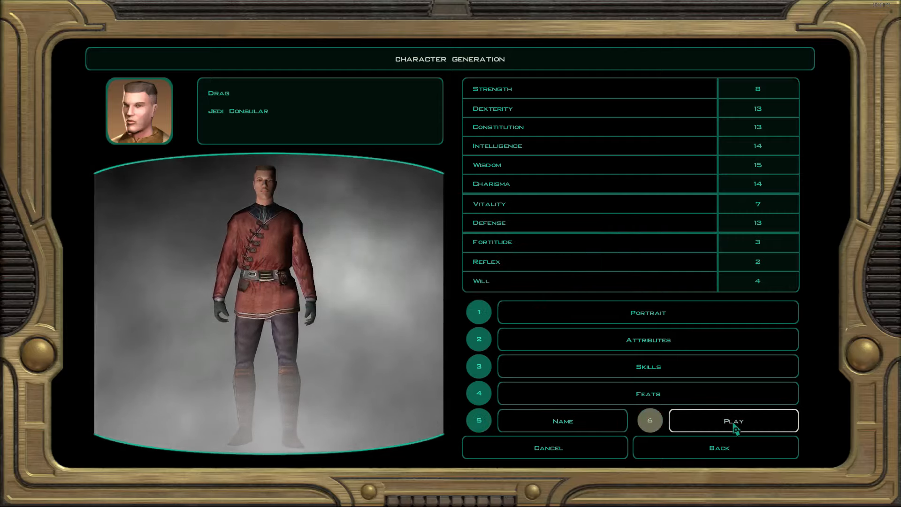
click(733, 420)
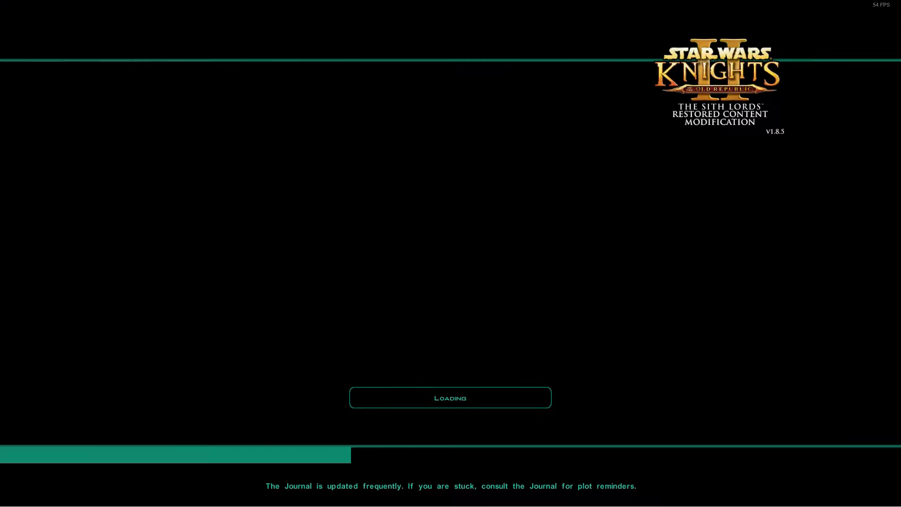